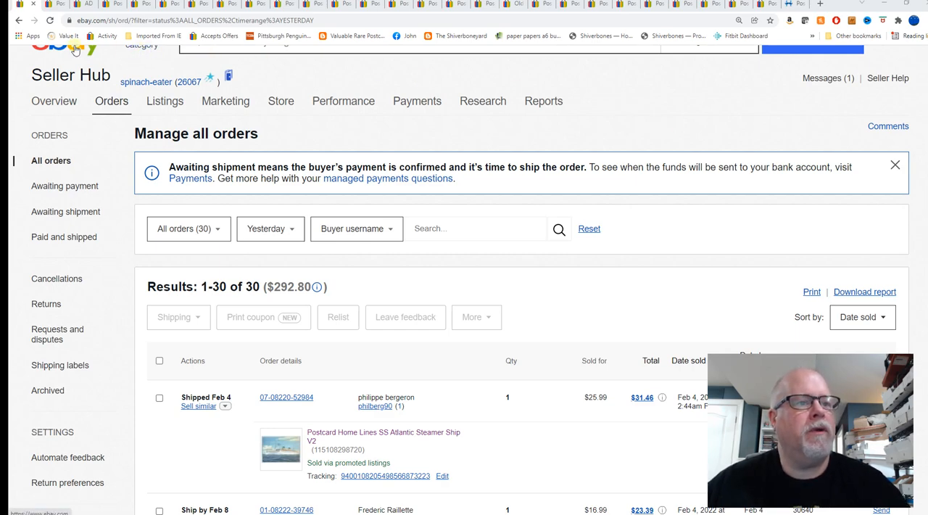
mouse_move(53, 5)
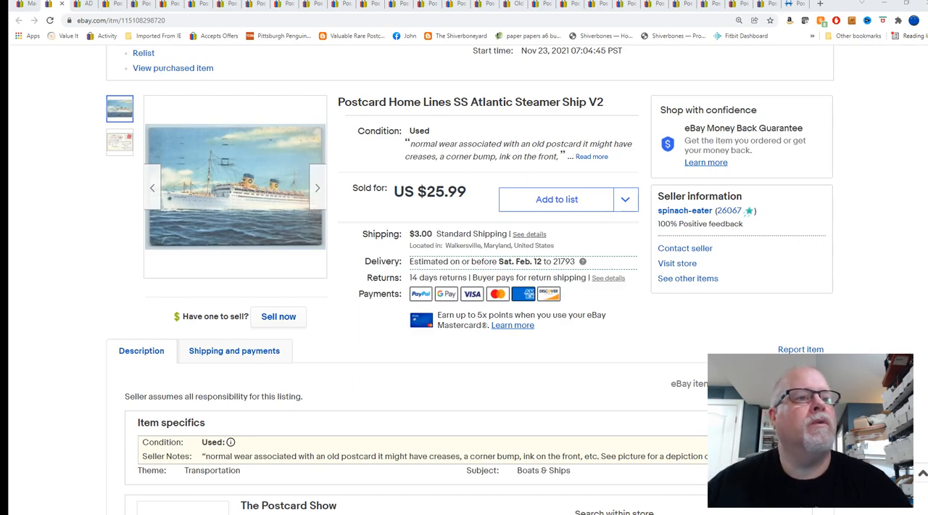
Step: View the SS Atlantic postcard front and back enlarged, then the DiMaggio postcard's images
left_click(235, 181)
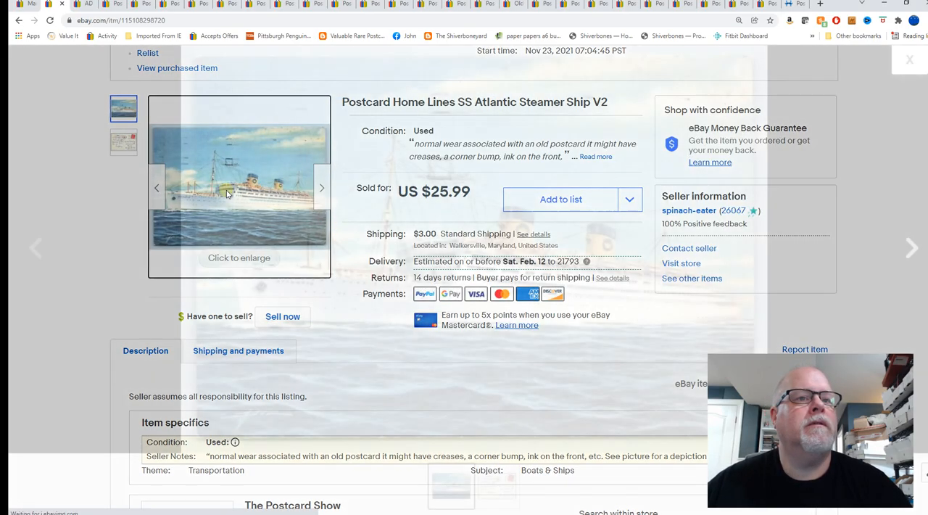
left_click(240, 182)
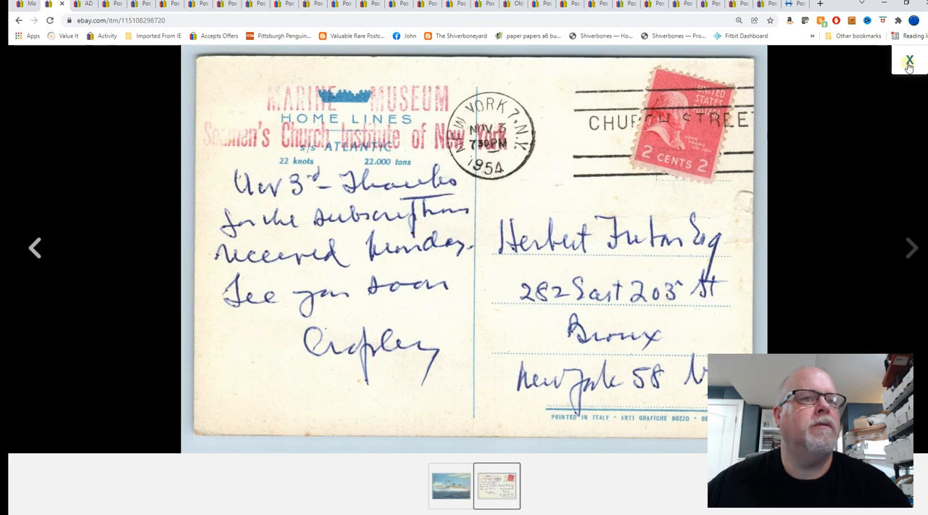
left_click(909, 60)
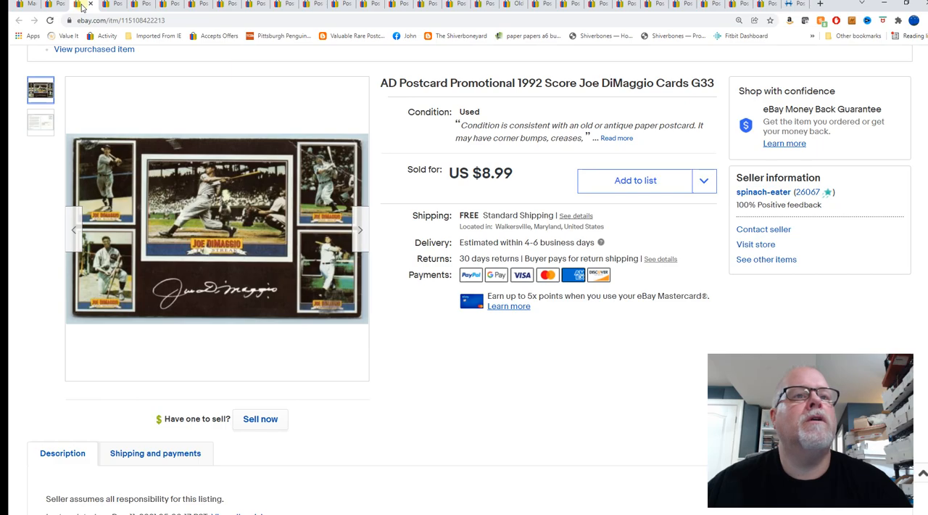
mouse_move(203, 264)
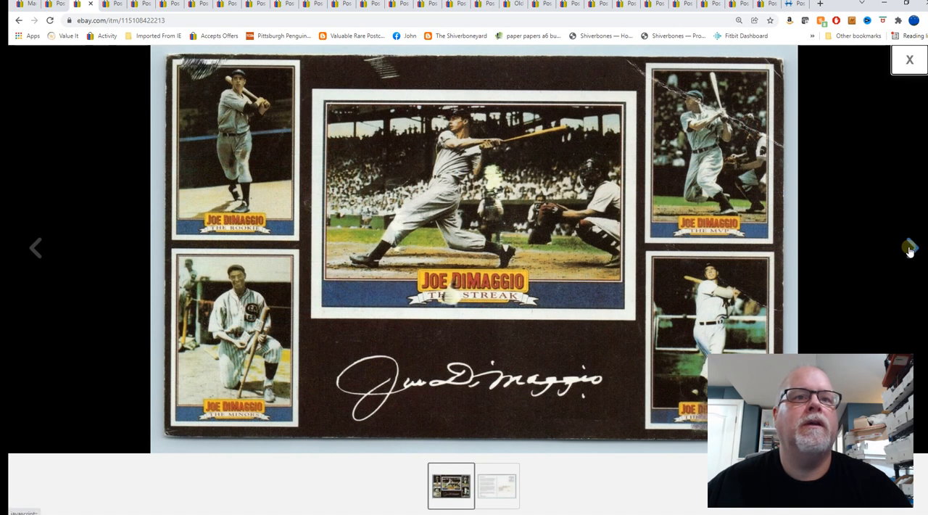
left_click(911, 247)
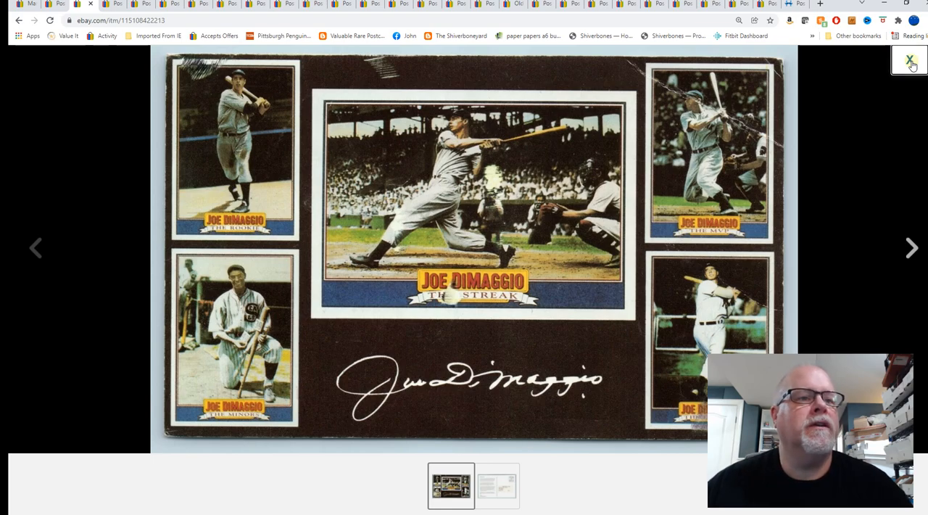
left_click(910, 60)
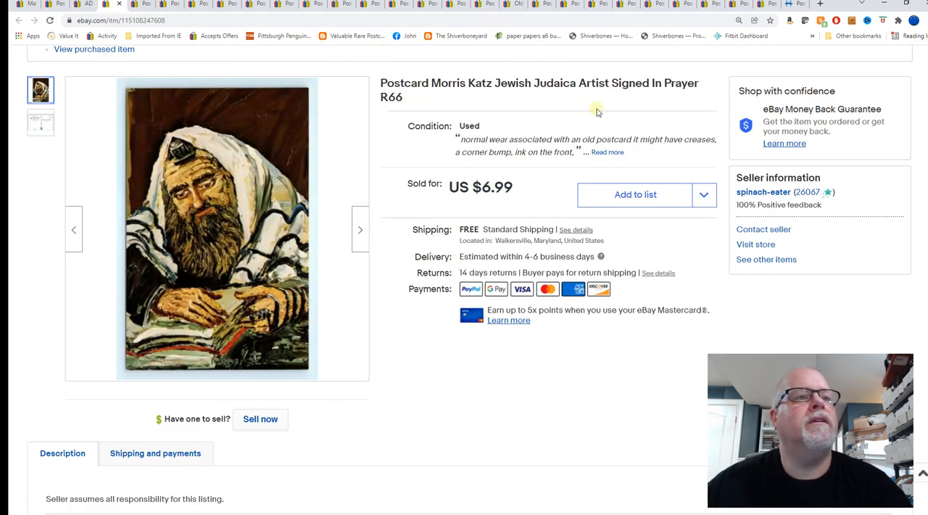
mouse_move(280, 261)
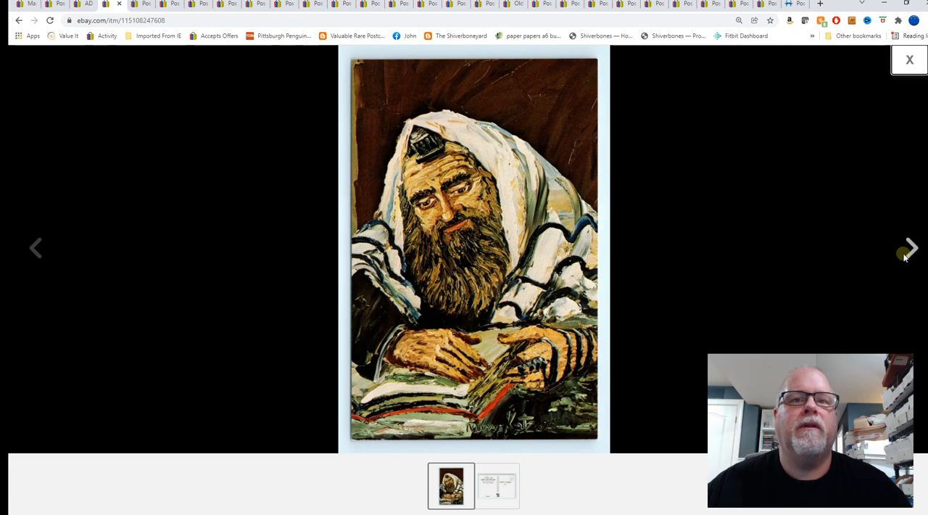
Step: View the back of the Morris Katz In Prayer postcard, then bring up the Lifting the Torah listing
left_click(912, 247)
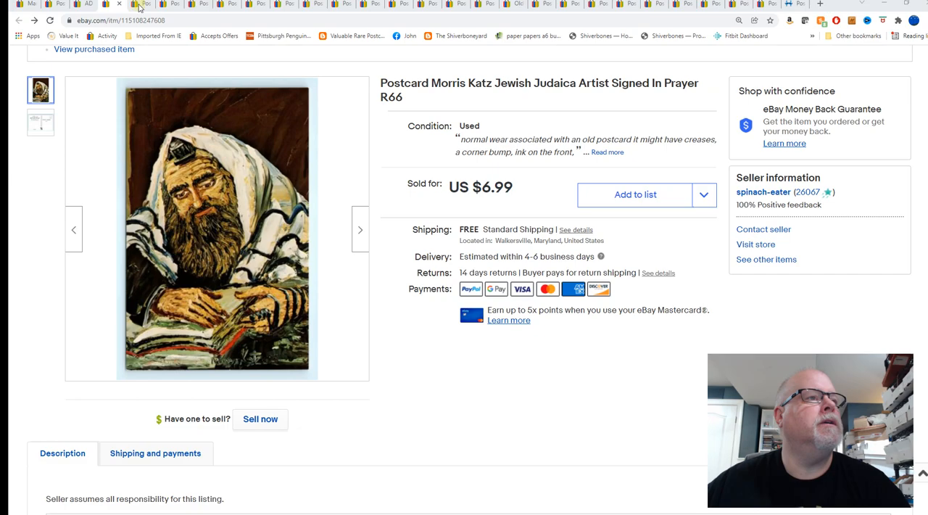
left_click(144, 5)
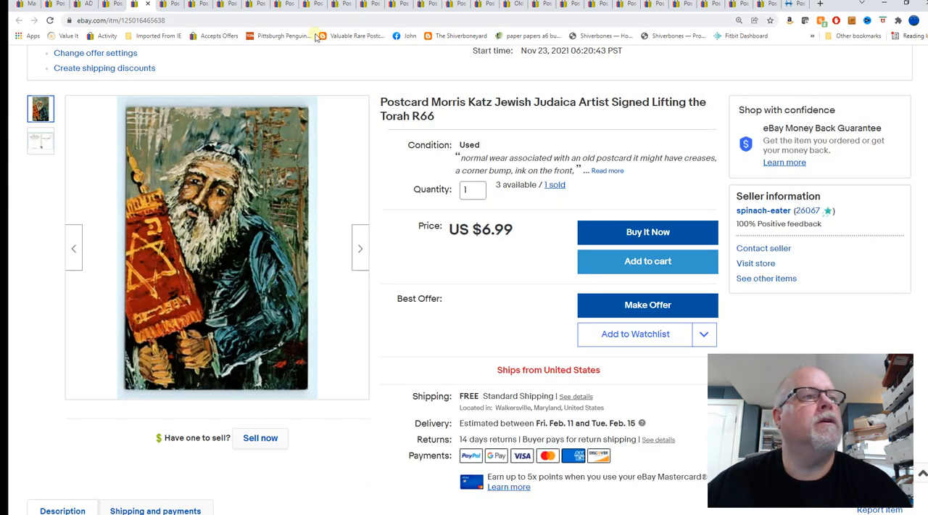
mouse_move(168, 6)
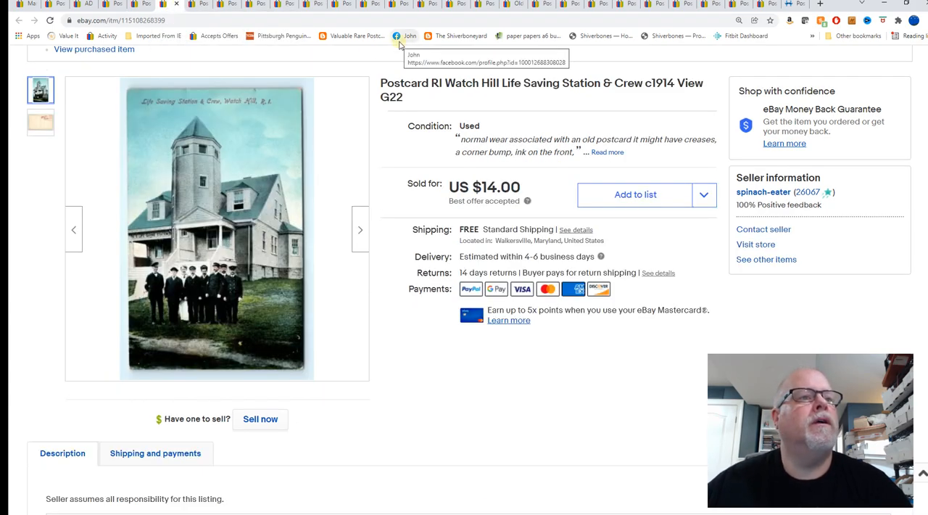
mouse_move(688, 149)
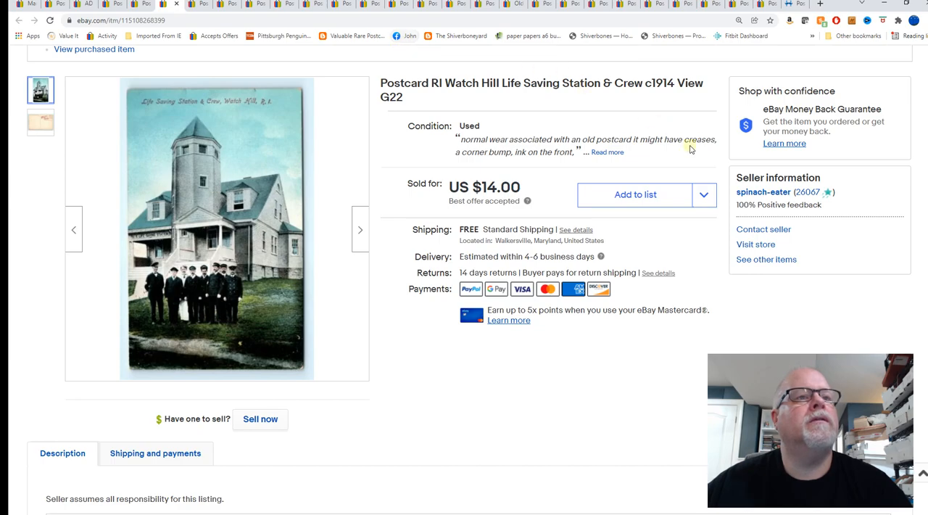
mouse_move(533, 105)
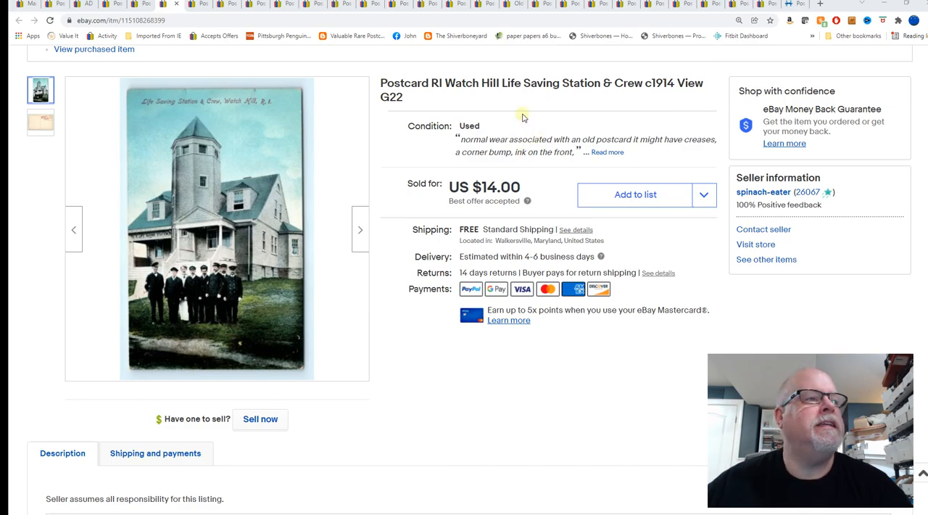
mouse_move(218, 217)
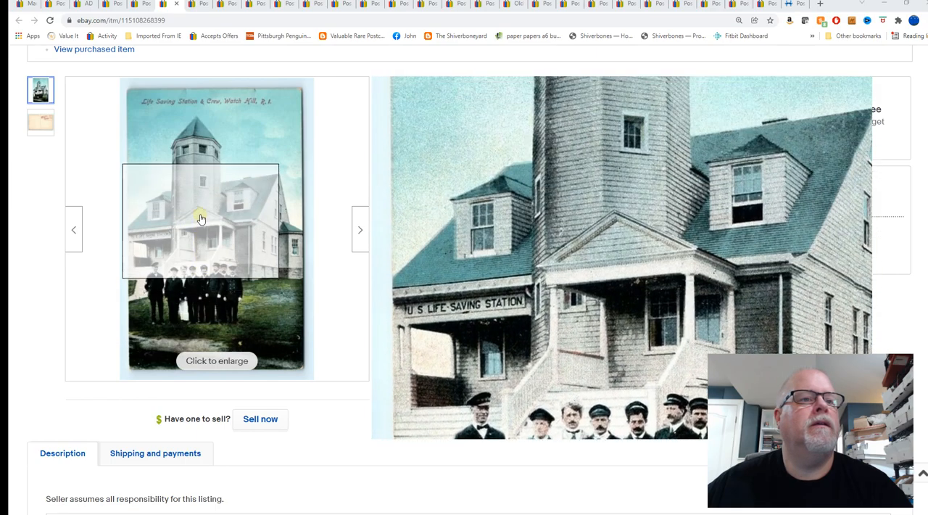
Step: Enlarge the Watch Hill Life Saving Station photo, then the Flint River postcard front and back
left_click(217, 360)
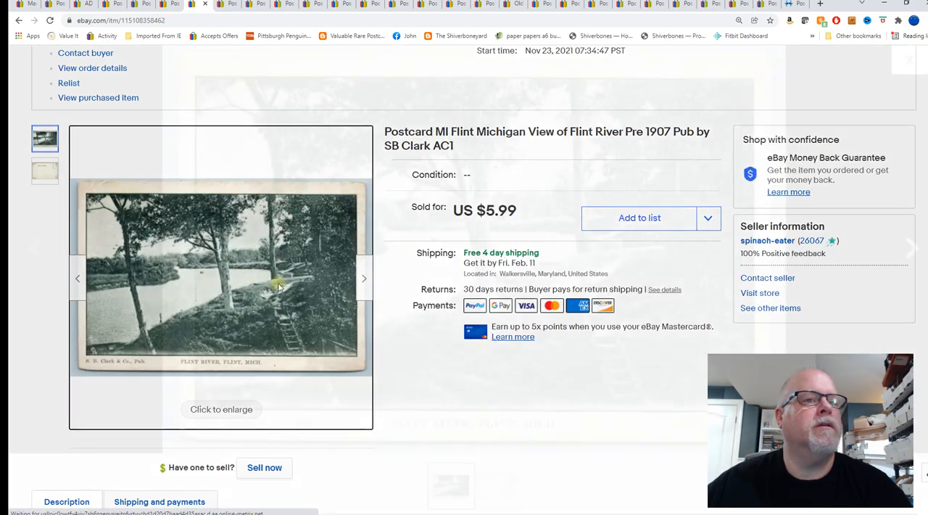
left_click(221, 278)
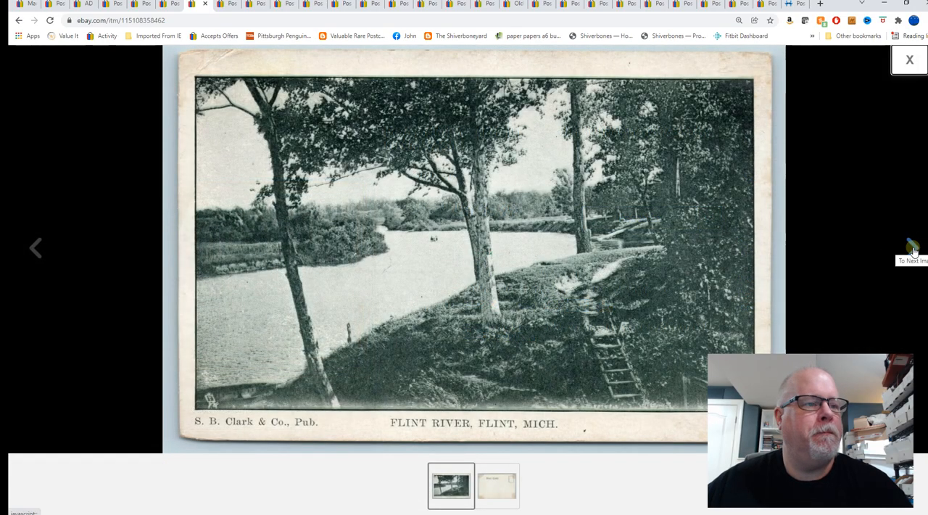
left_click(912, 247)
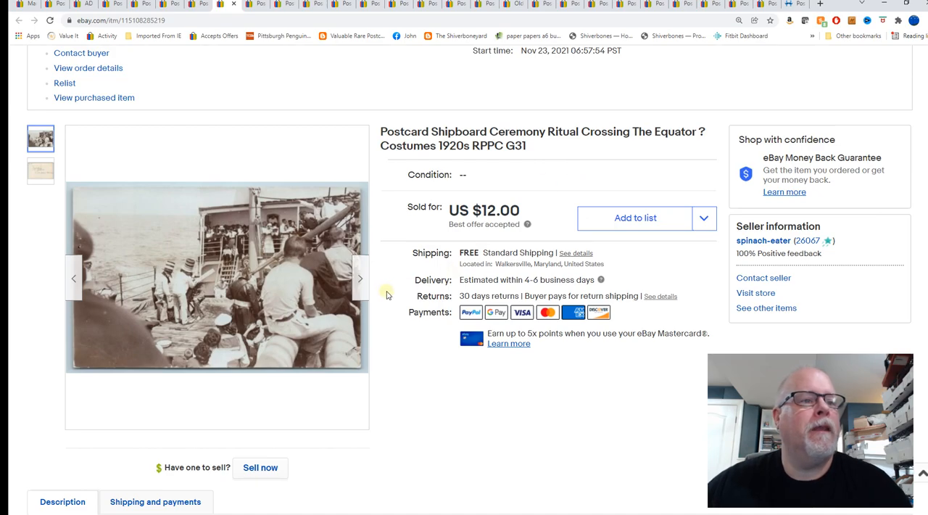
Step: View the Crossing the Equator back, dismiss the offer popup, then Birchmont Beach Hotel front and back
left_click(41, 170)
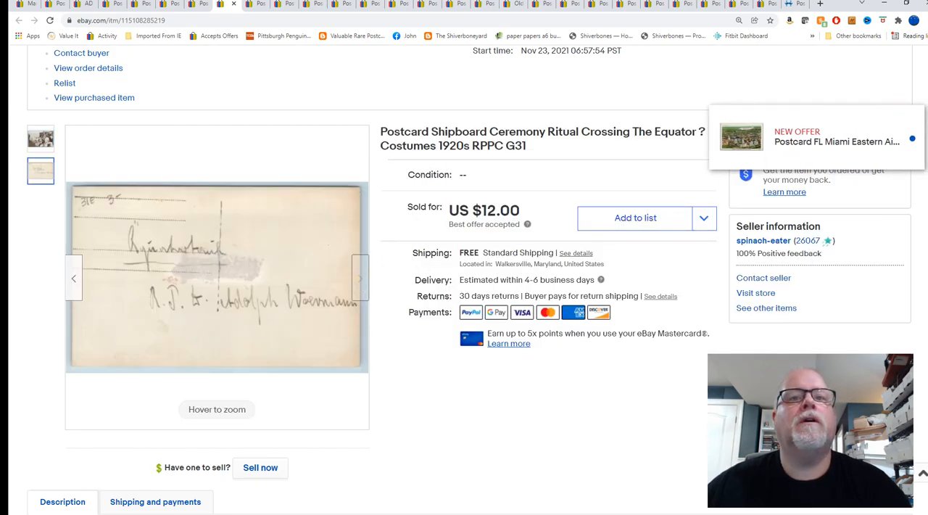
left_click(912, 120)
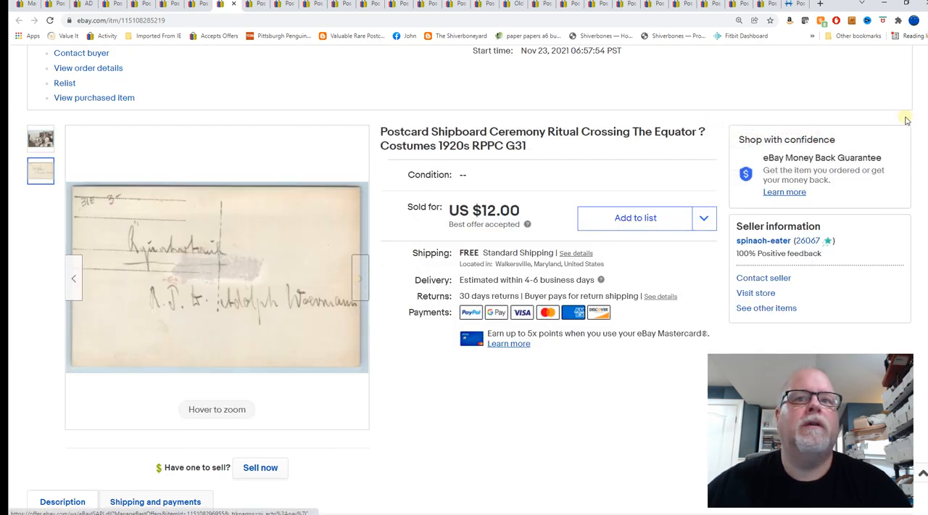
mouse_move(156, 240)
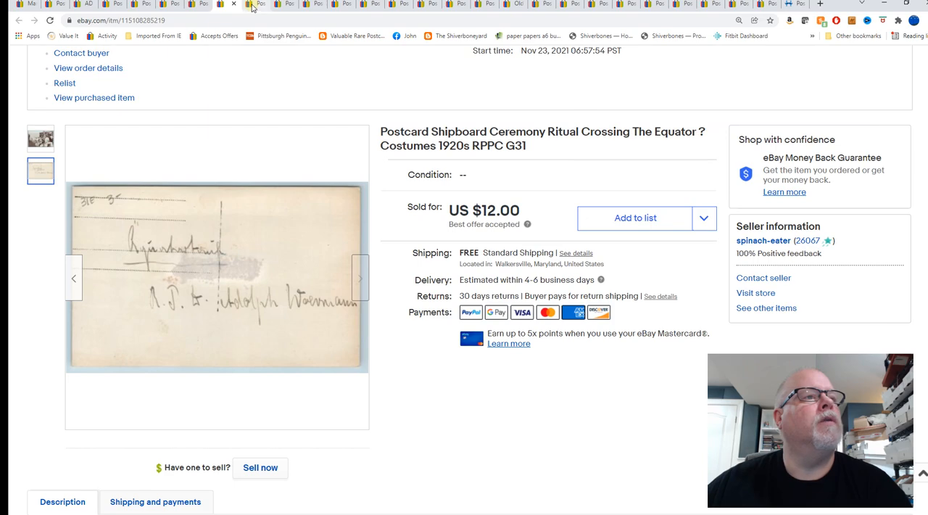
left_click(256, 5)
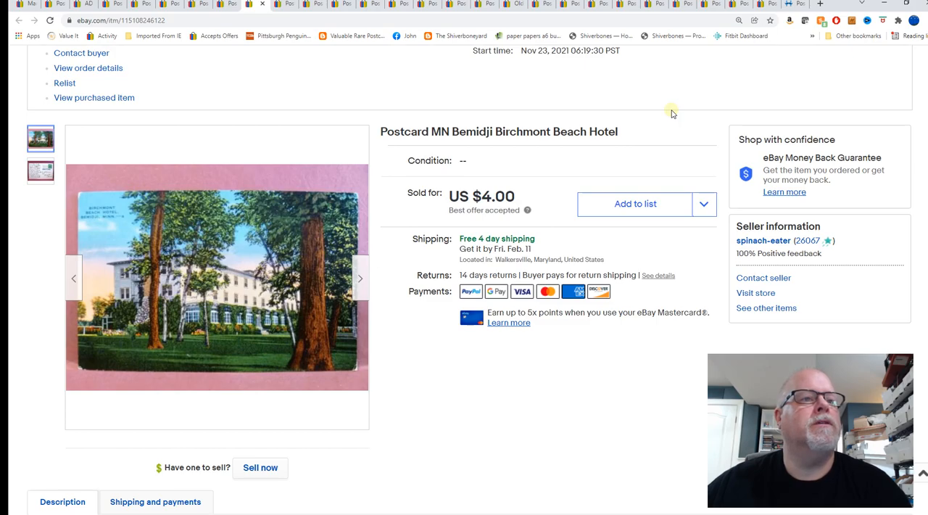
mouse_move(274, 238)
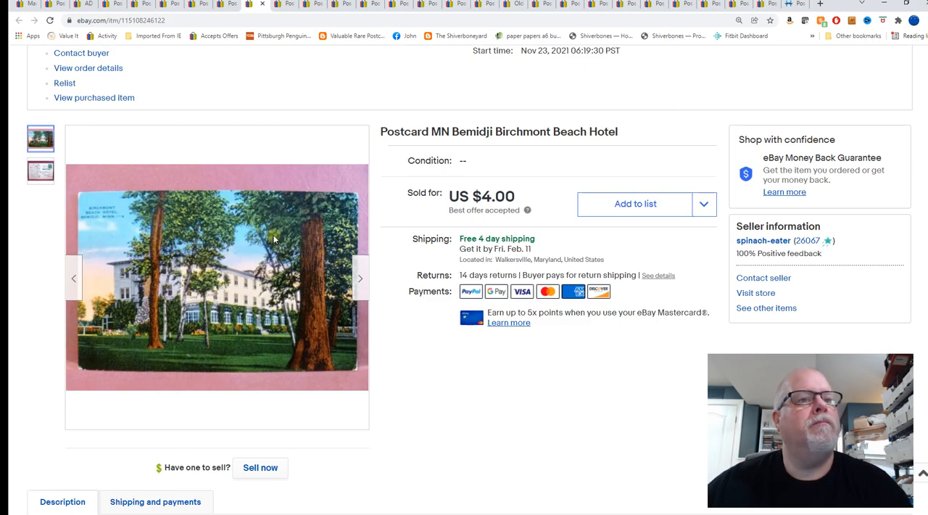
left_click(217, 278)
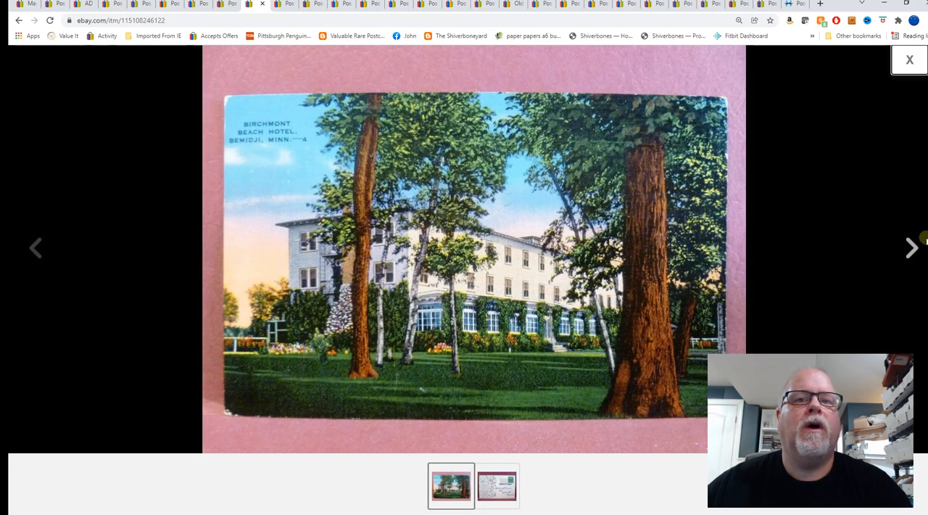
mouse_move(911, 248)
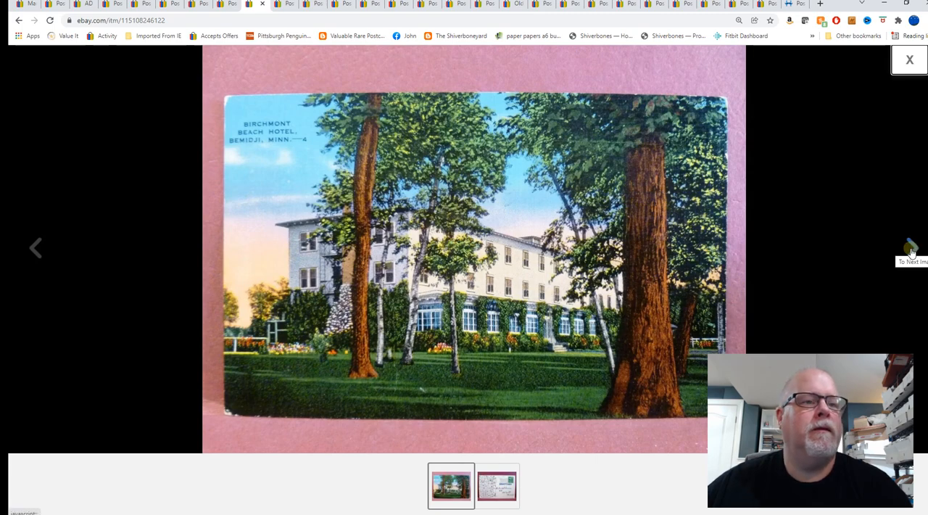
left_click(911, 247)
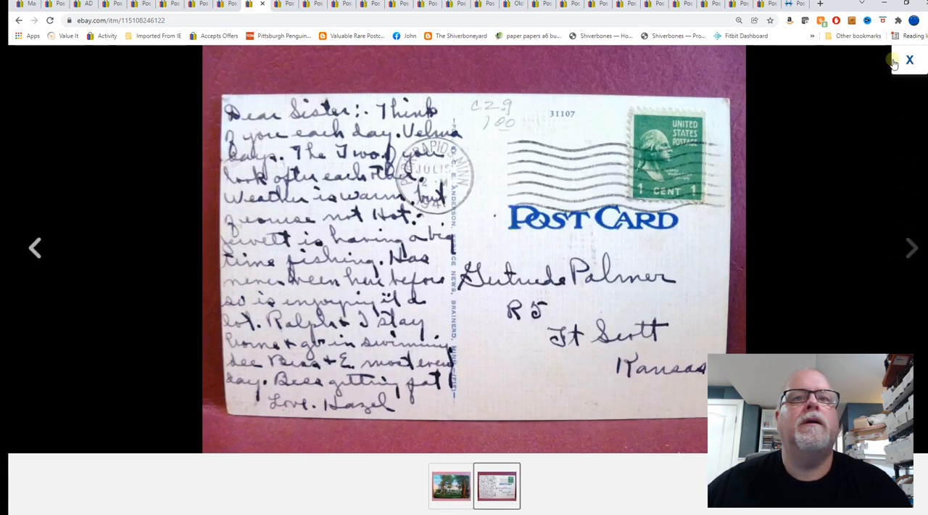
left_click(908, 59)
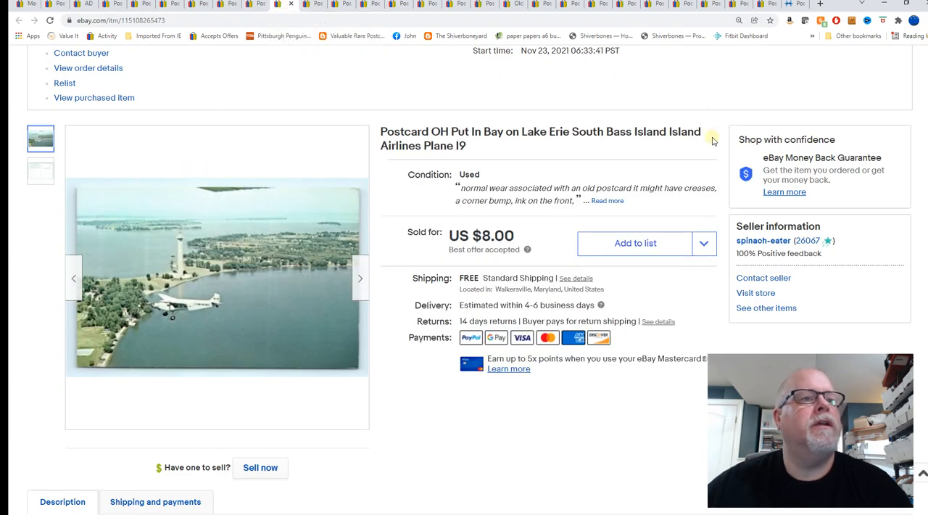
mouse_move(696, 82)
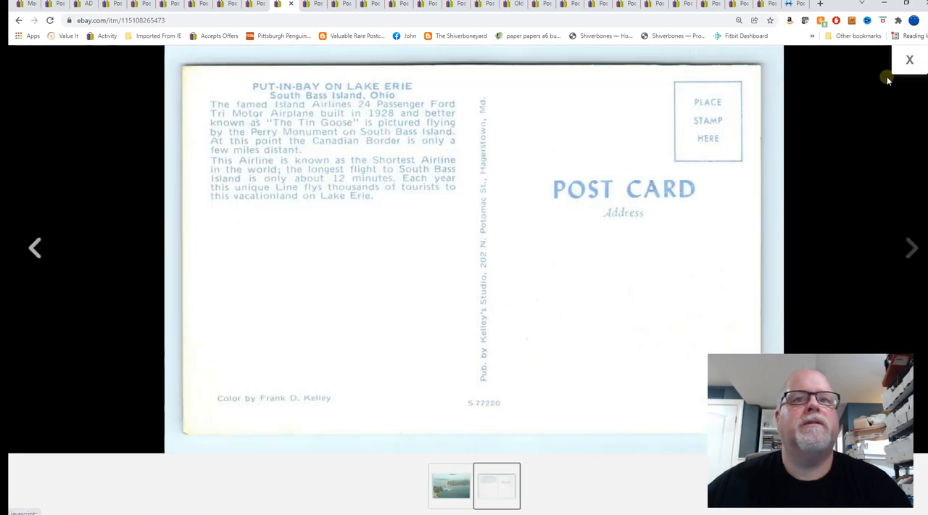
Step: Close the enlarged Put-in-Bay back and bring up the Charles M Russell listing
left_click(908, 60)
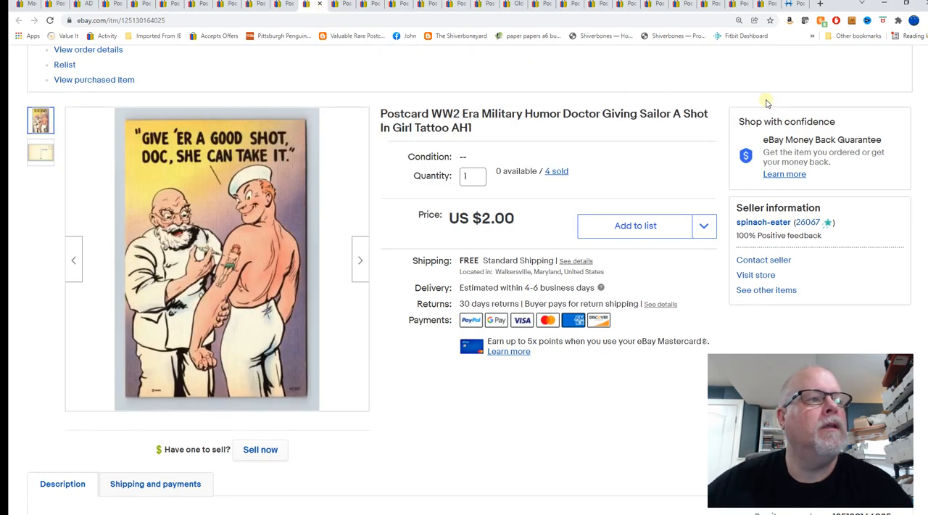
mouse_move(214, 256)
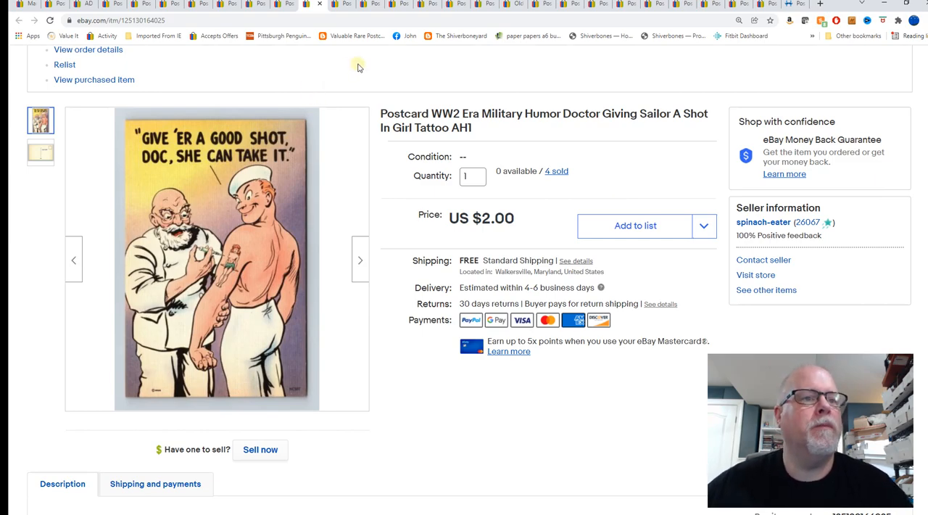
mouse_move(341, 4)
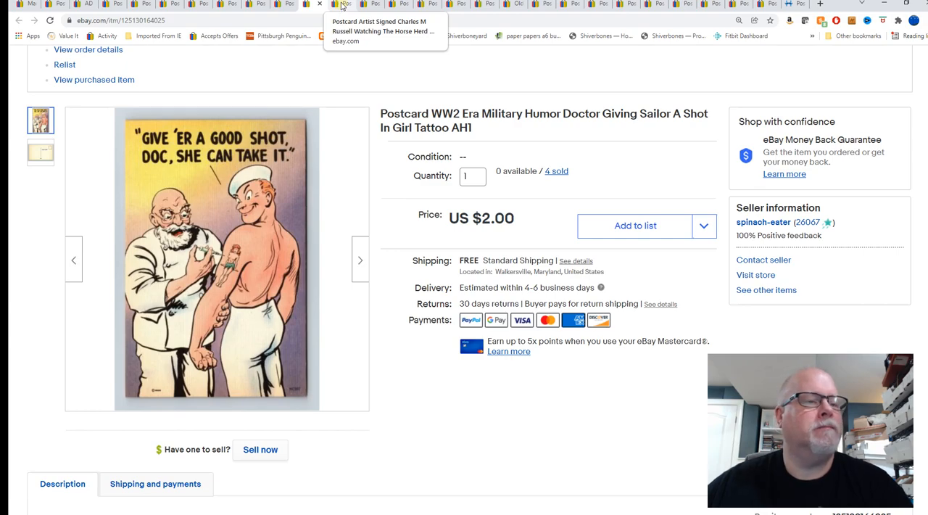
left_click(342, 5)
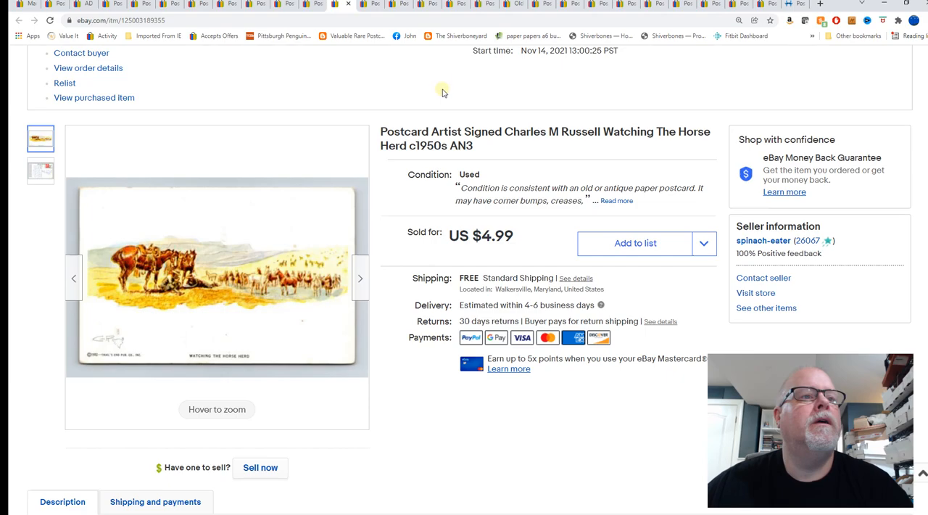
mouse_move(460, 84)
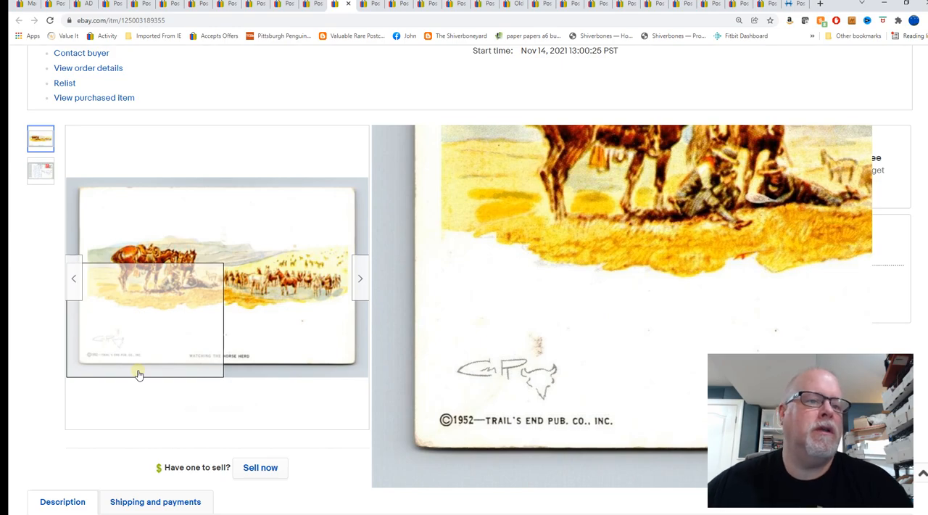
Step: View the Charles M Russell 'Watching The Horse Herd' postcard front and back enlarged
left_click(145, 319)
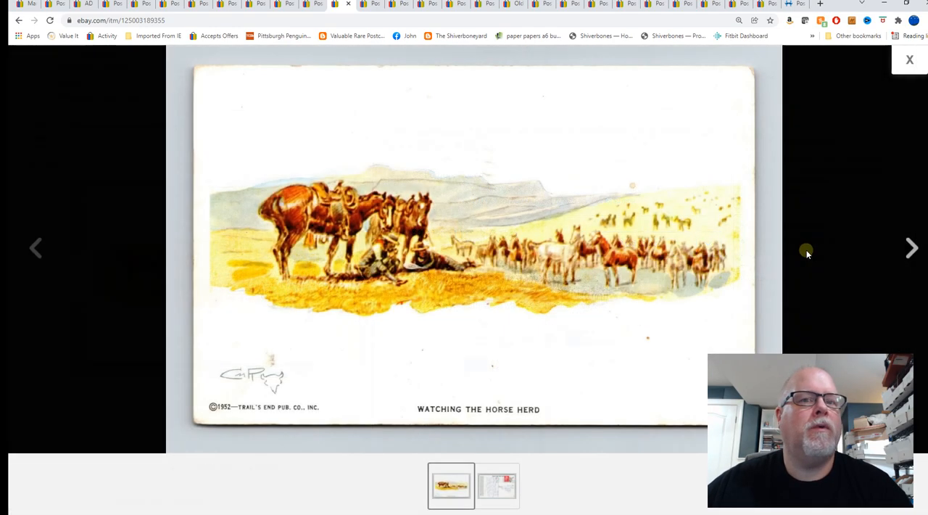
left_click(911, 247)
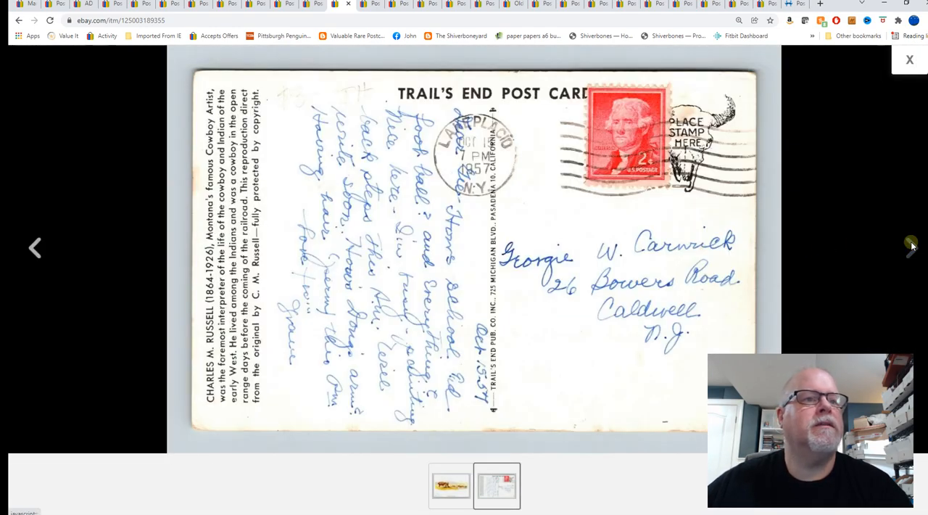
left_click(909, 60)
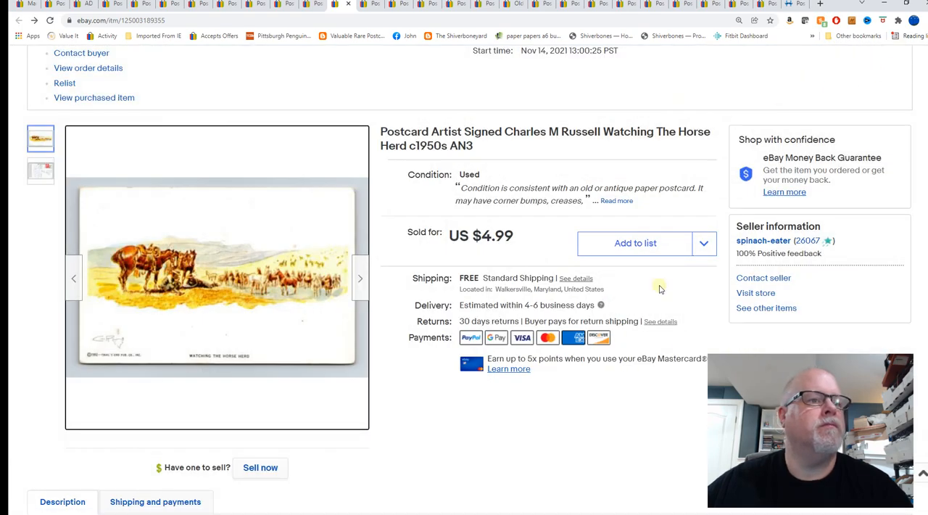
mouse_move(563, 449)
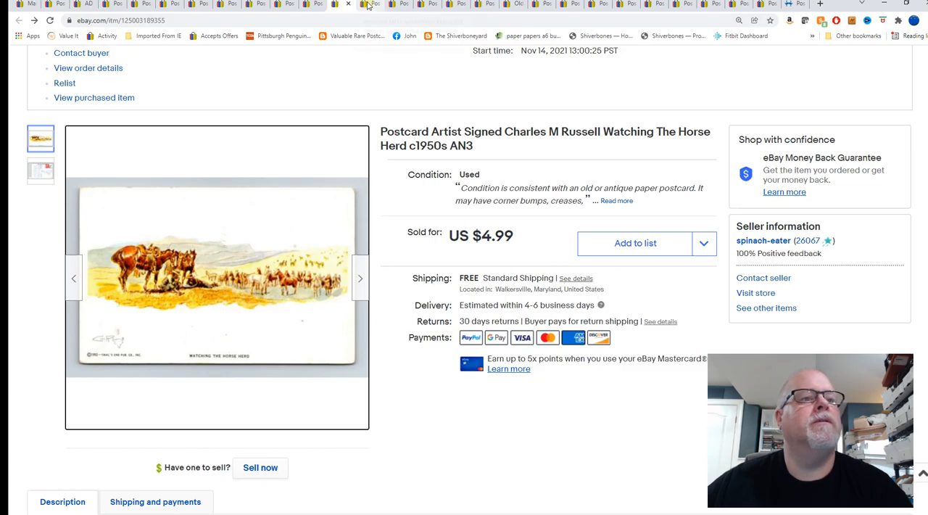
mouse_move(370, 5)
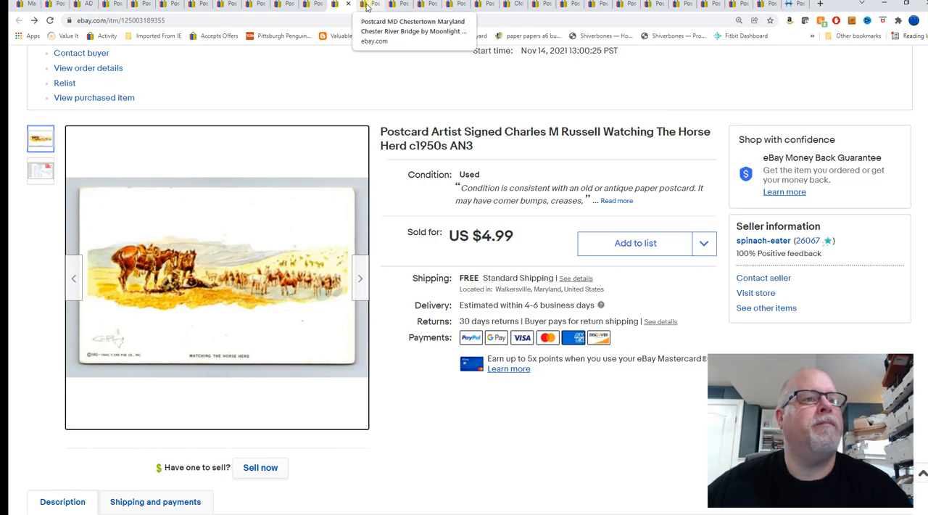
Step: Bring up the Chester River Bridge by Moonlight listing and view its handwritten back enlarged
left_click(369, 4)
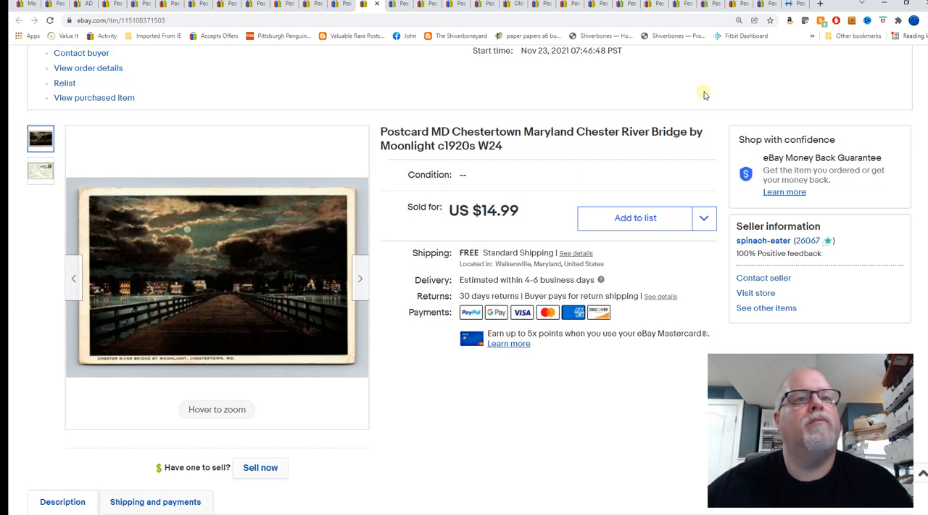
mouse_move(213, 287)
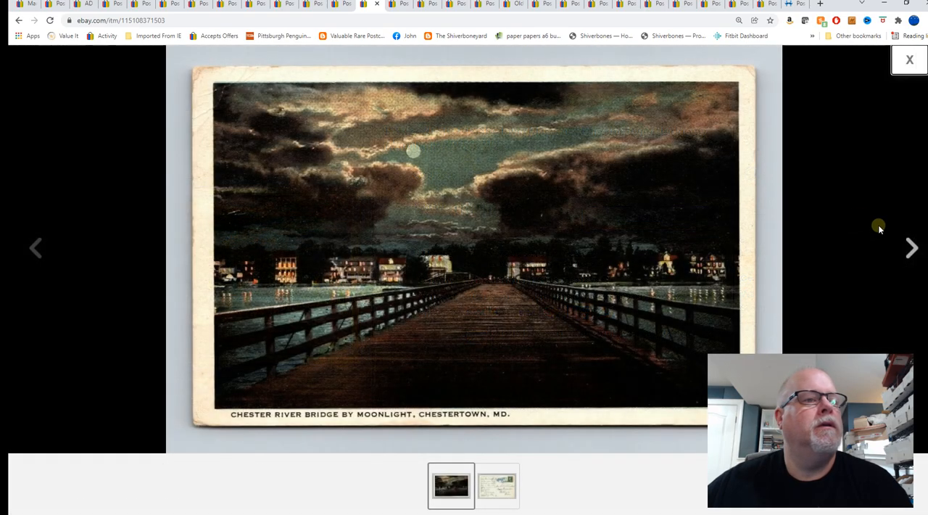
left_click(911, 247)
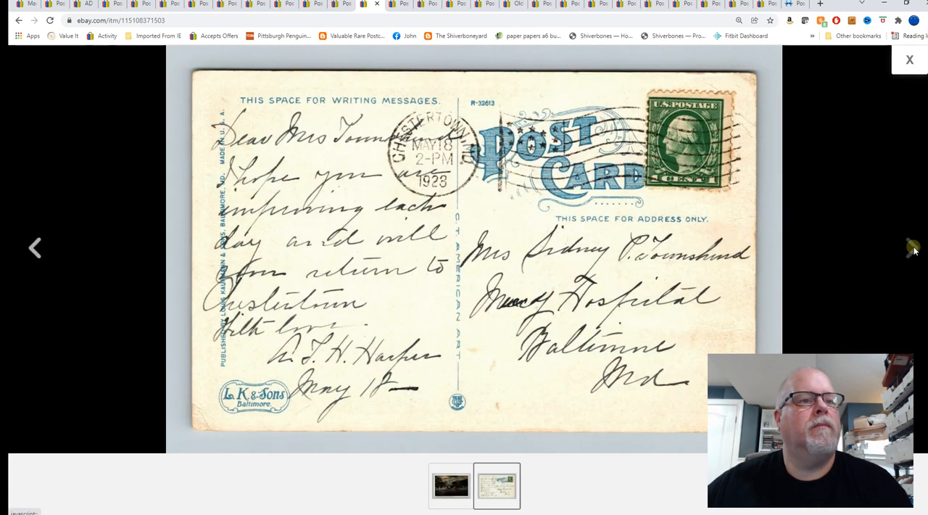
left_click(908, 59)
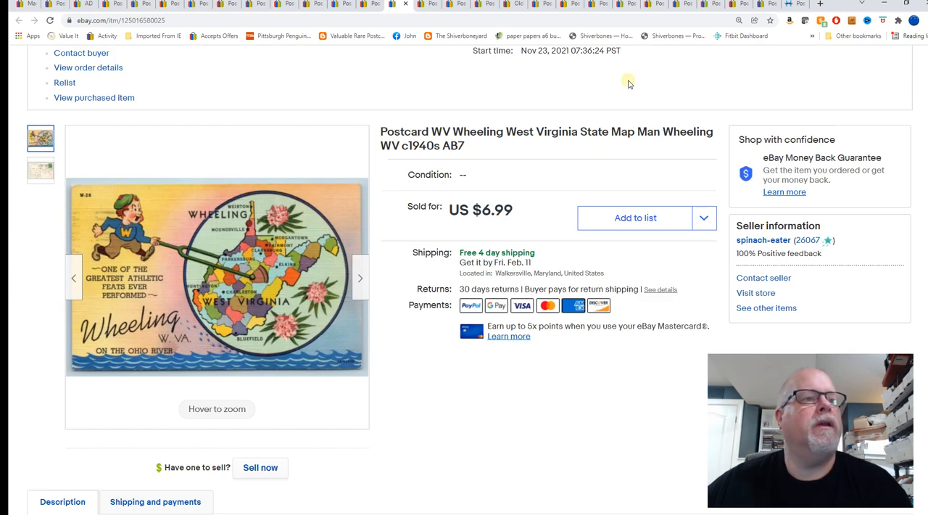
mouse_move(271, 289)
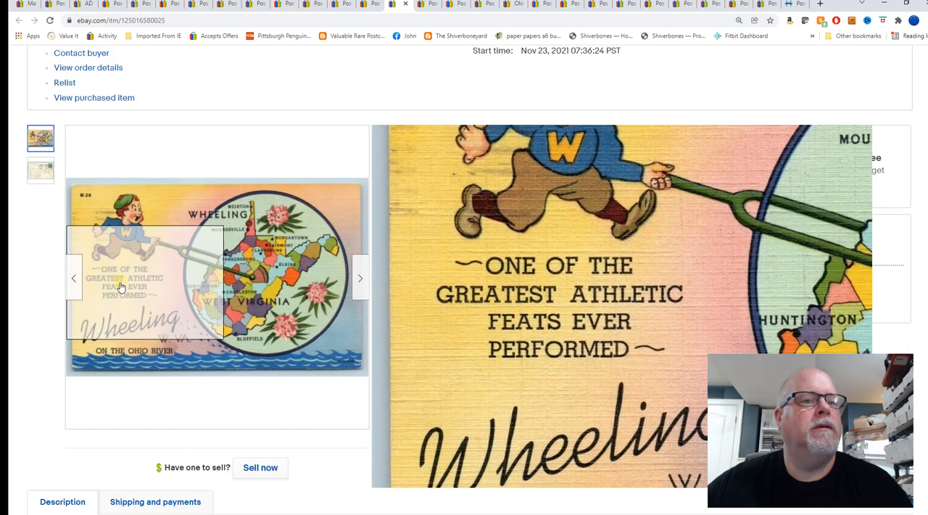
Step: Enlarge the Wheeling West Virginia State Map Man images, then close the viewer
left_click(360, 278)
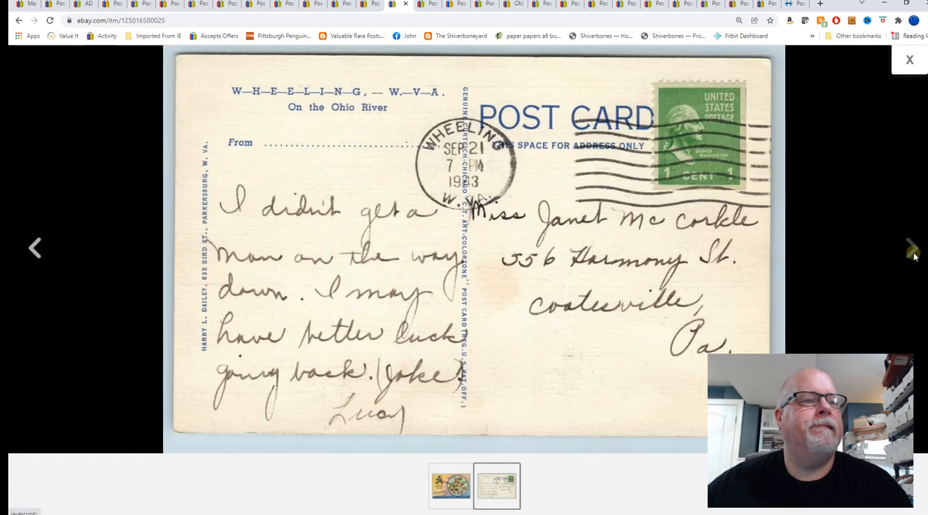
left_click(908, 60)
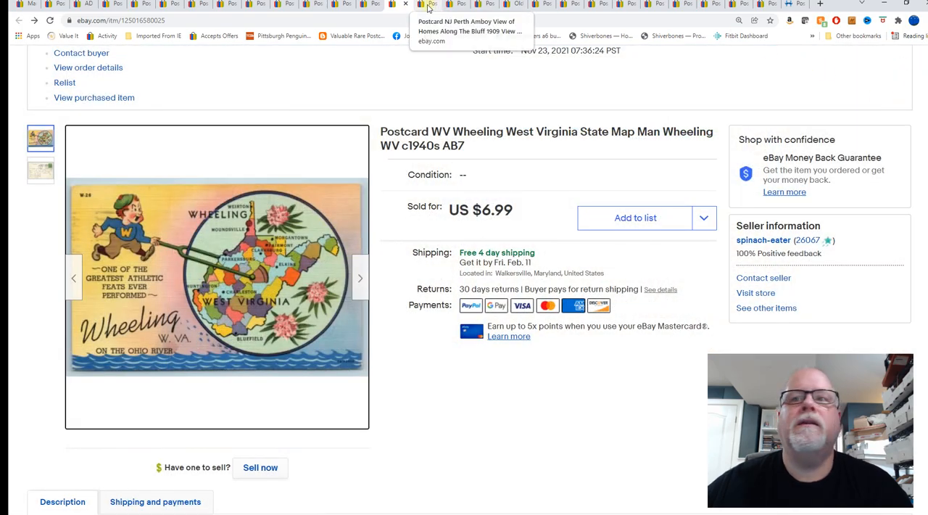
Step: Bring up the Perth Amboy Homes Along The Bluff 1909 listing and view front and back
left_click(455, 5)
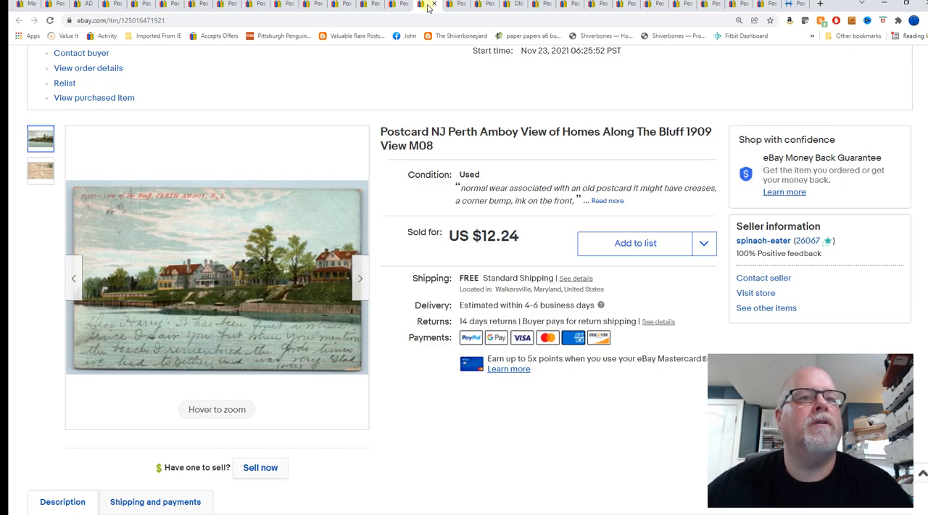
left_click(216, 277)
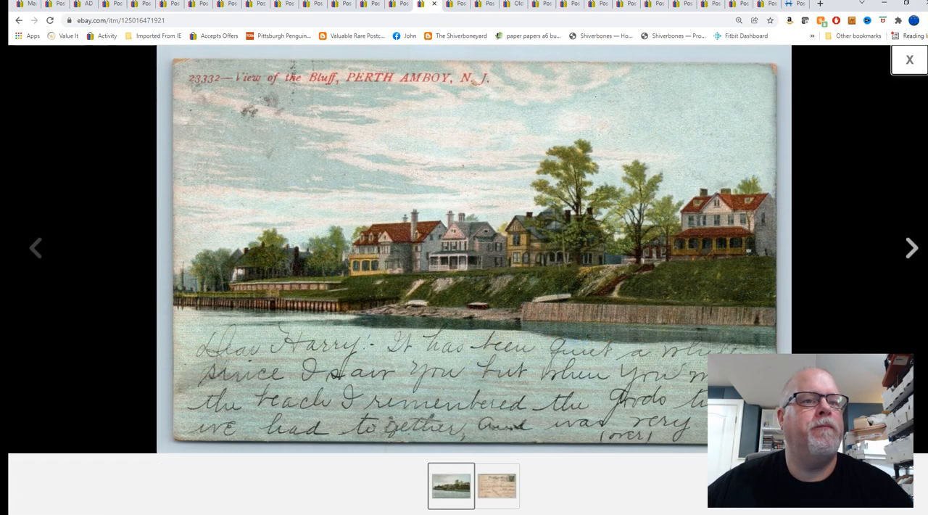
left_click(497, 485)
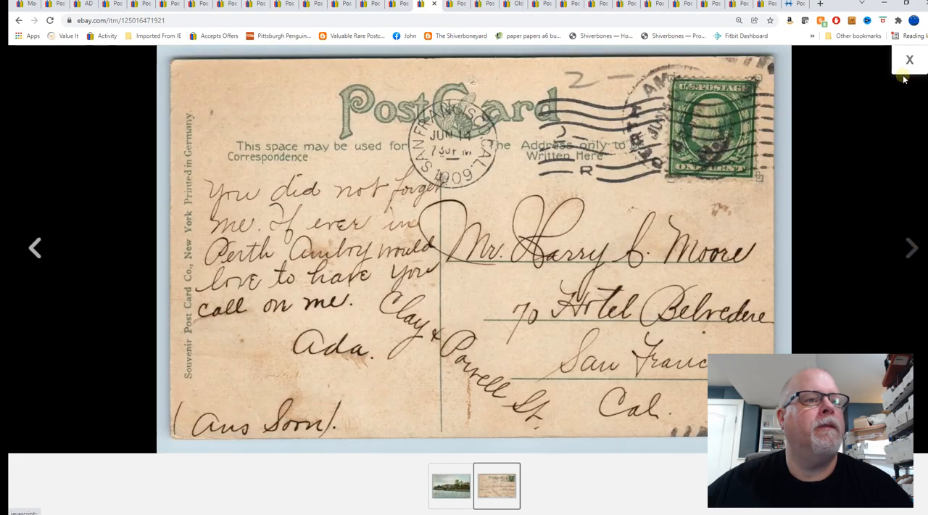
left_click(910, 61)
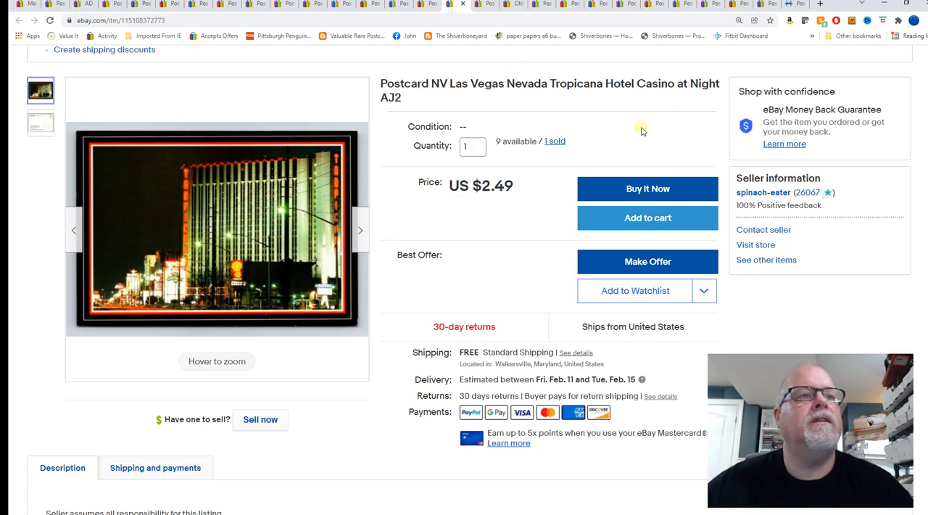
Step: View the Tropicana Hotel Casino at Night postcard's night front and printed back enlarged
left_click(216, 230)
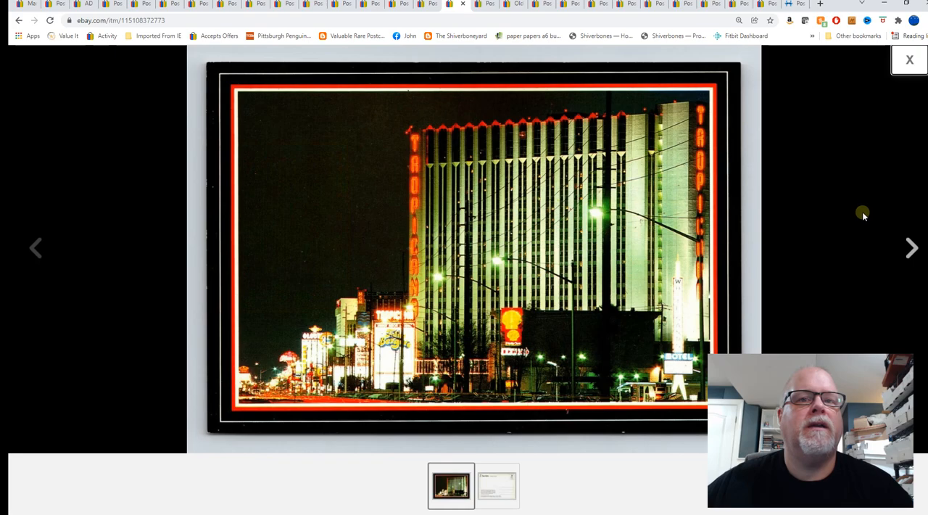
mouse_move(912, 248)
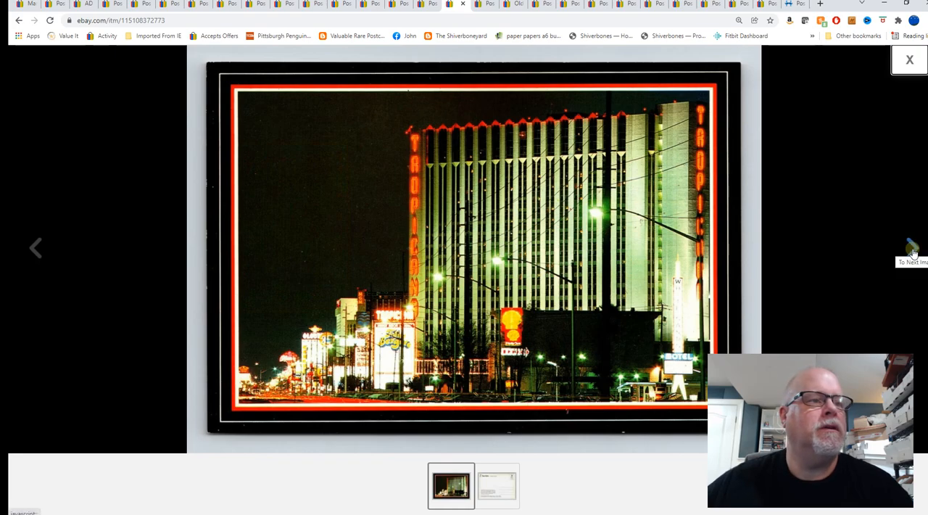
left_click(912, 248)
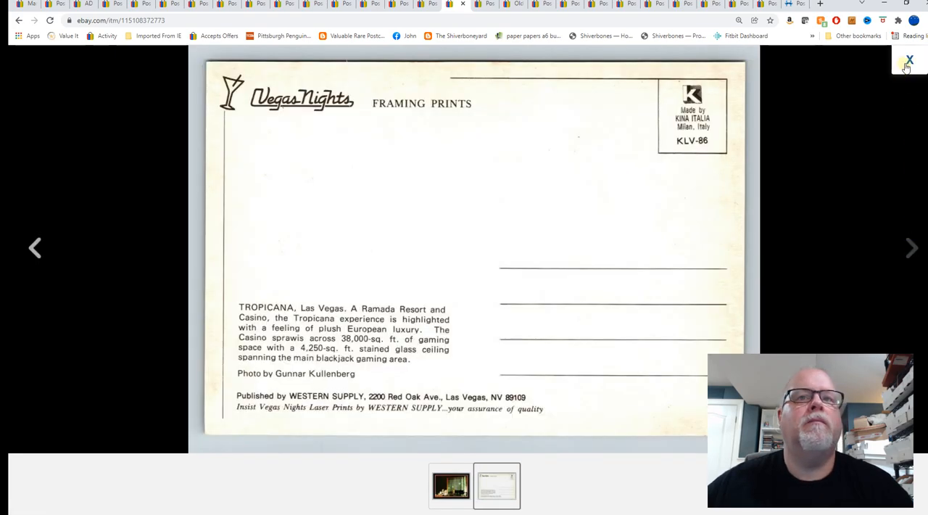
left_click(909, 59)
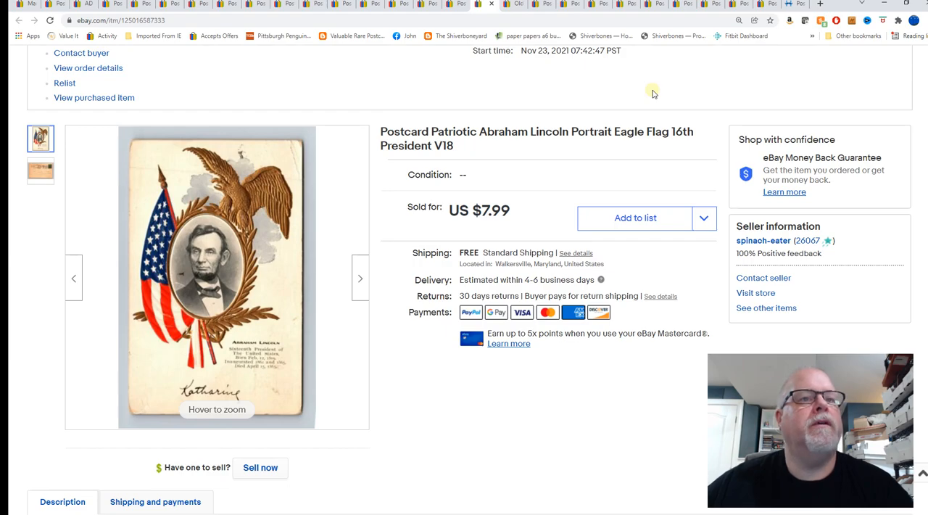
mouse_move(228, 208)
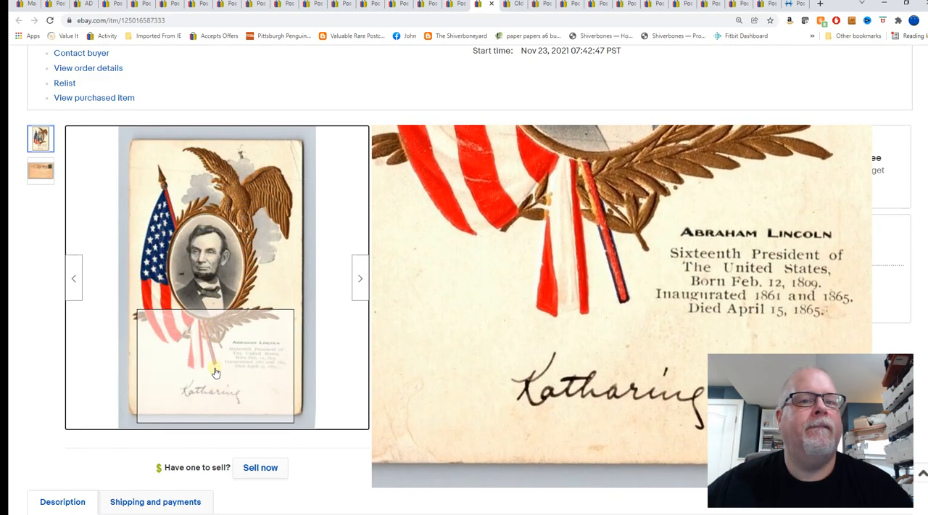
Step: Enlarge the Abraham Lincoln Eagle Flag postcard's front photo to inspect its caption
left_click(216, 278)
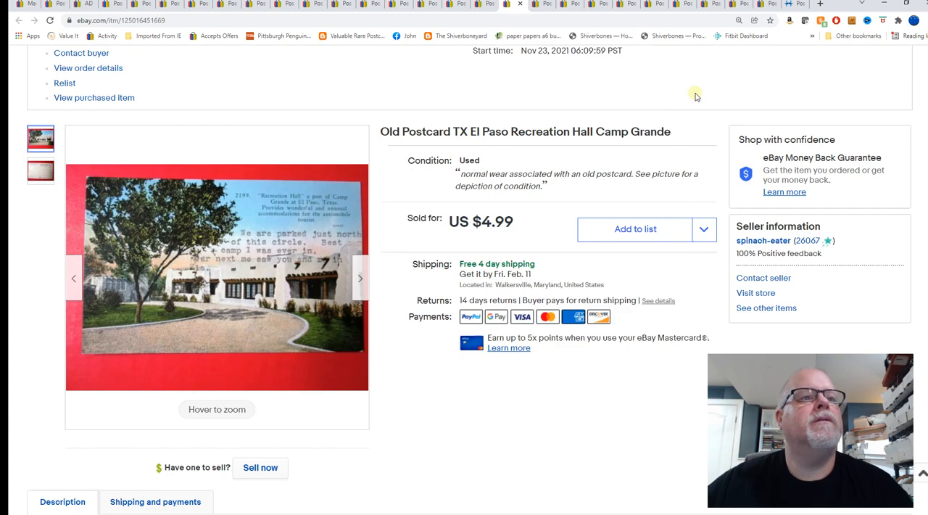
mouse_move(737, 106)
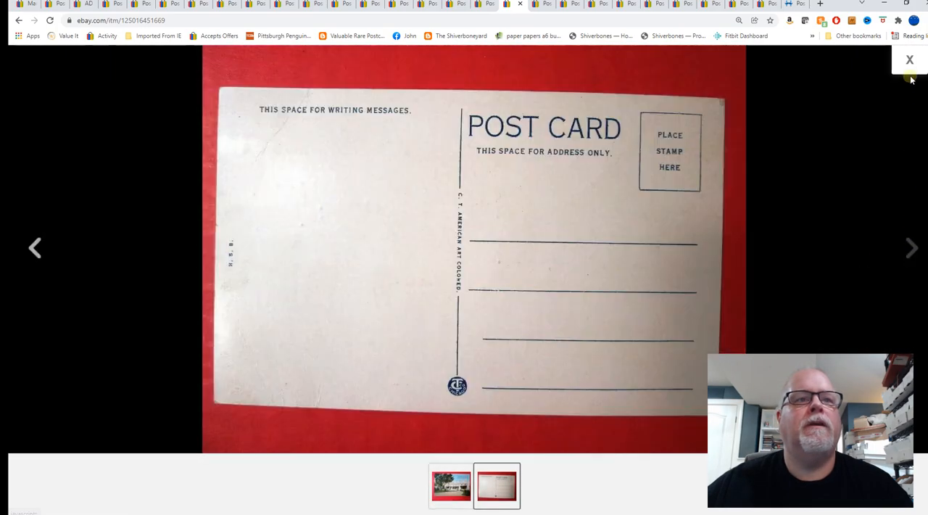
Step: Close the enlarged back image of the El Paso Camp Grande postcard
left_click(908, 59)
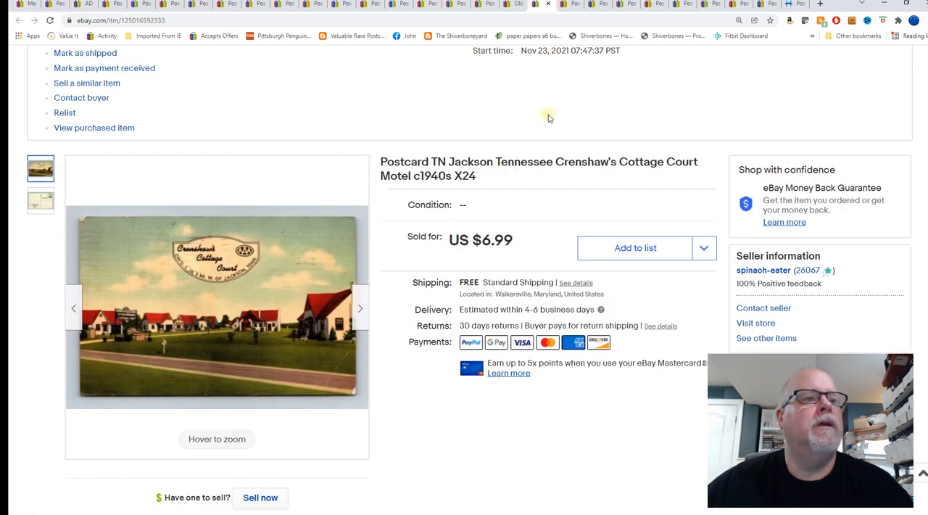
mouse_move(603, 92)
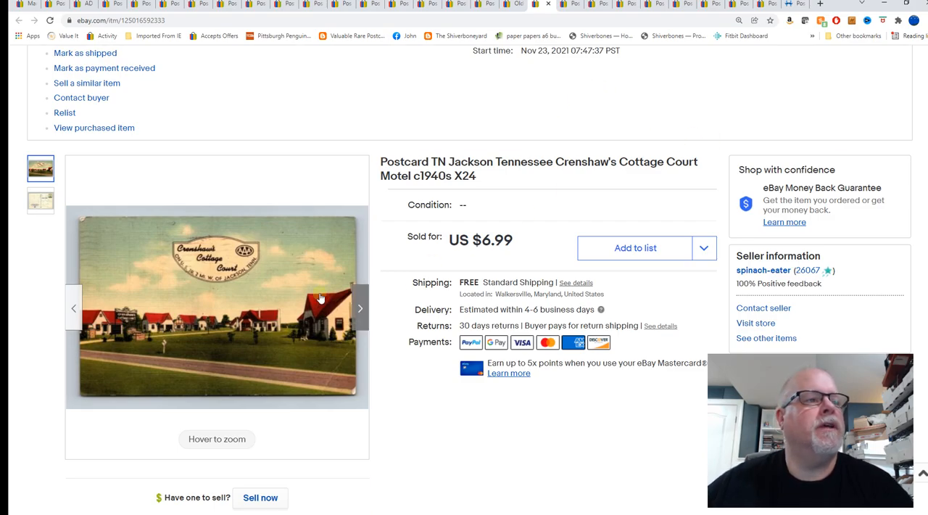
Step: View the Crenshaw's Cottage Court postcard front and back enlarged, then close the viewer
left_click(217, 304)
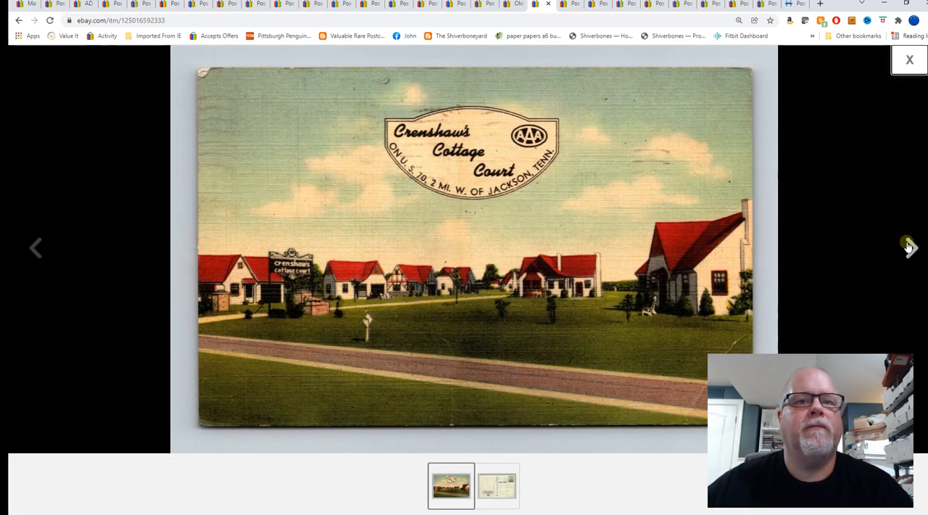
left_click(910, 248)
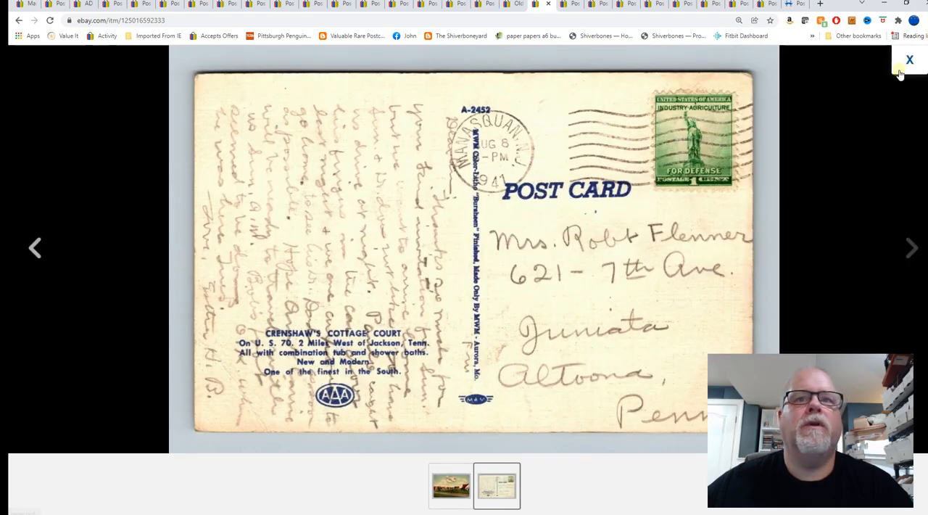
left_click(909, 59)
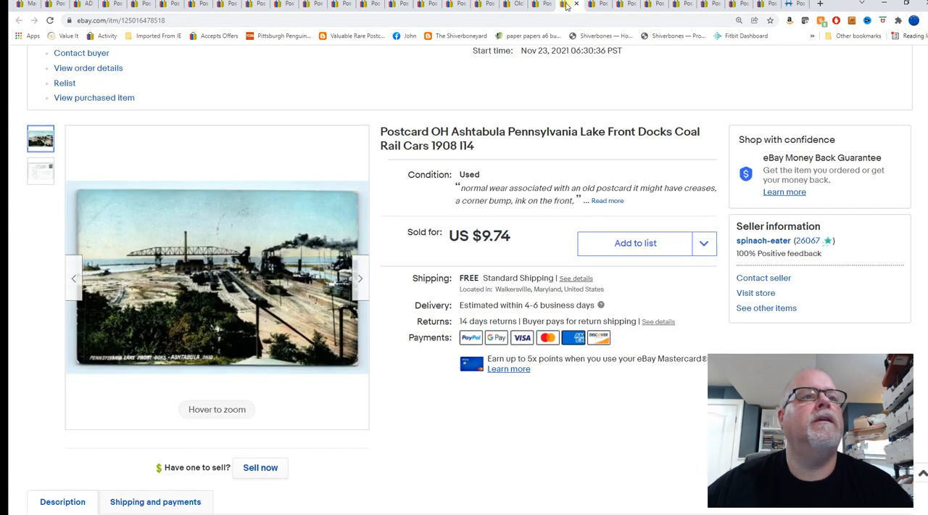
mouse_move(723, 75)
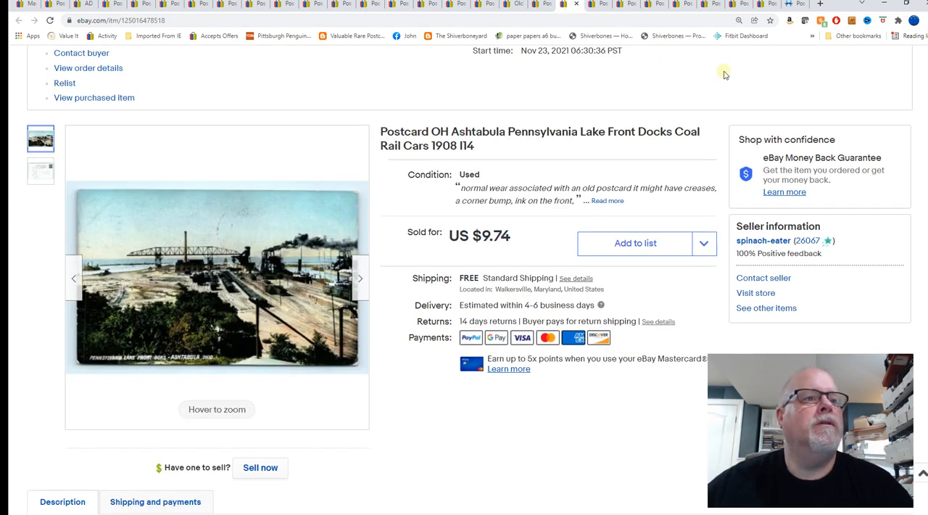
mouse_move(671, 85)
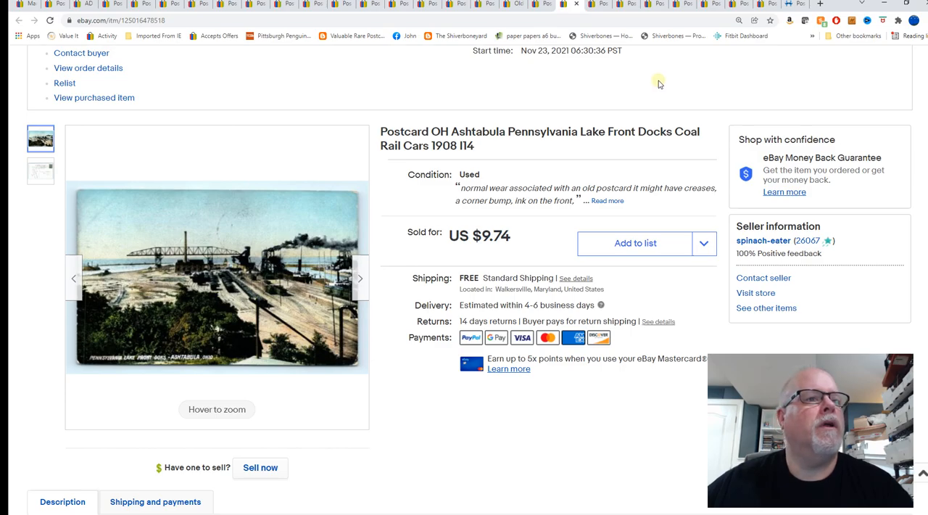
Step: Enlarge the Ashtabula Lake Front Docks postcard photo and advance toward its back
left_click(217, 275)
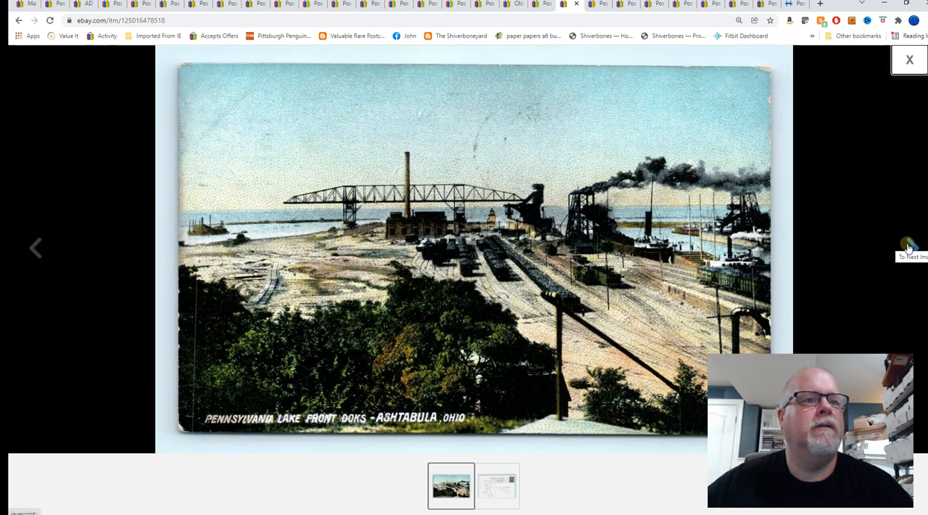
left_click(909, 60)
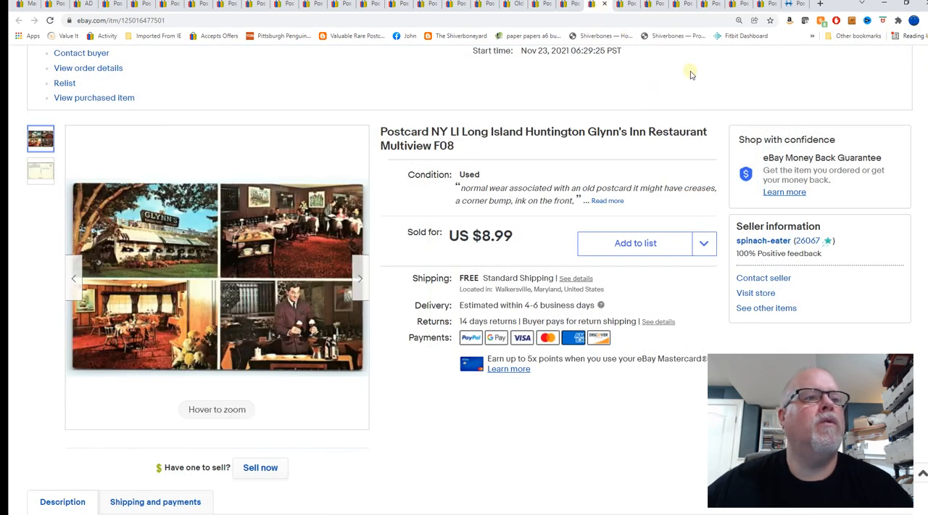
mouse_move(604, 168)
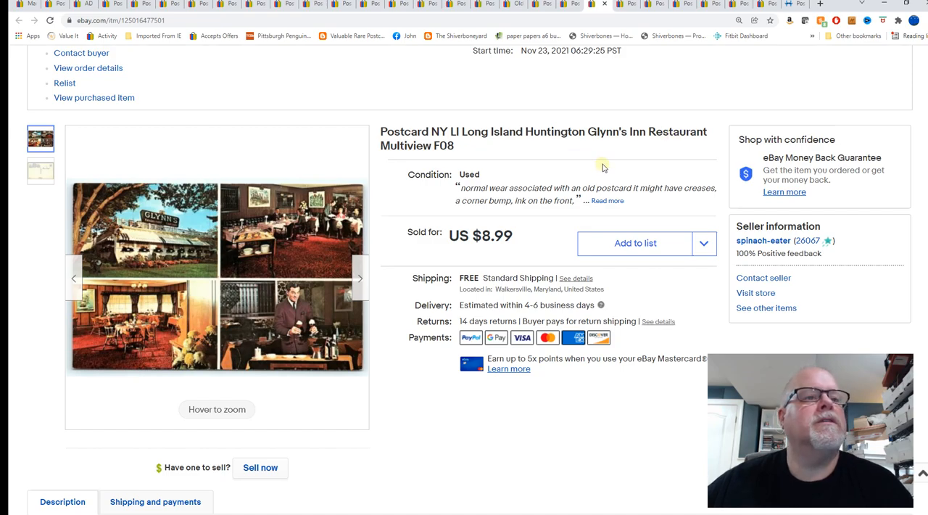
mouse_move(577, 147)
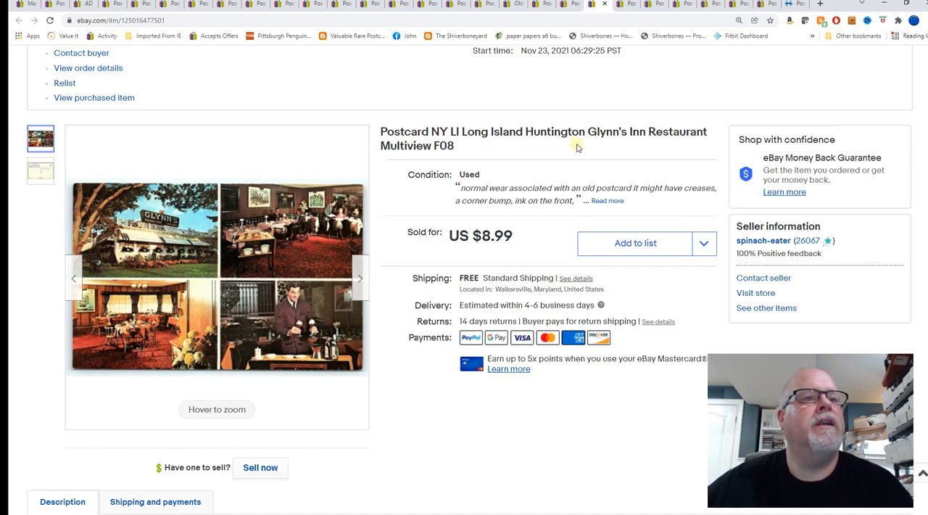
mouse_move(615, 143)
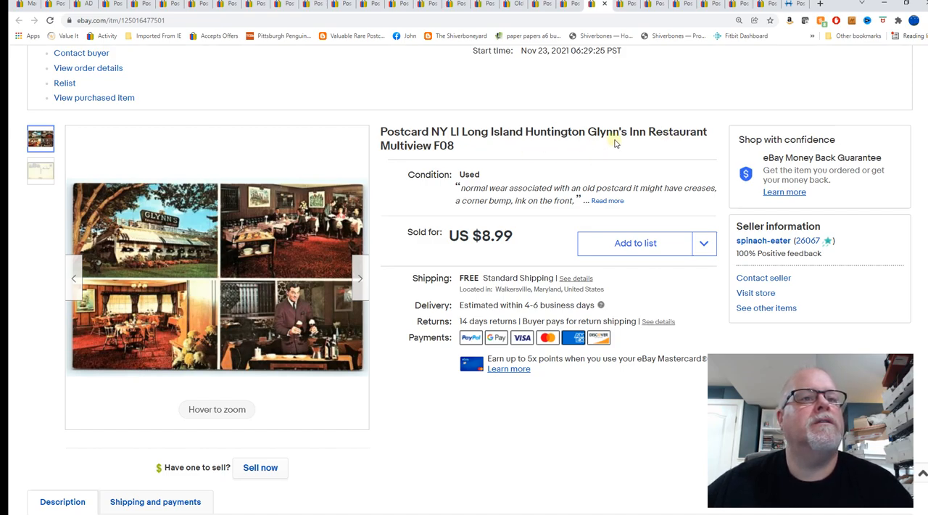
Step: Enlarge the Glynn's Inn Restaurant multiview postcard photo and advance to its back
left_click(217, 277)
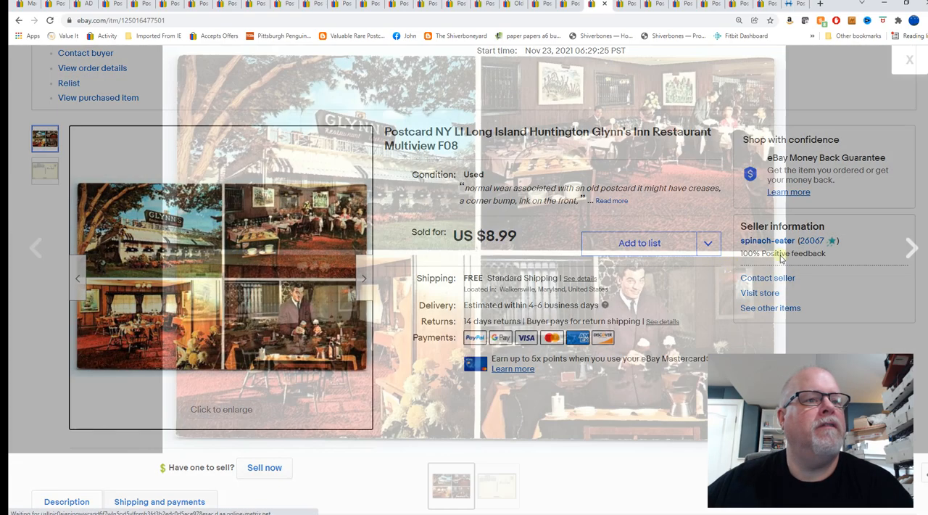
left_click(221, 268)
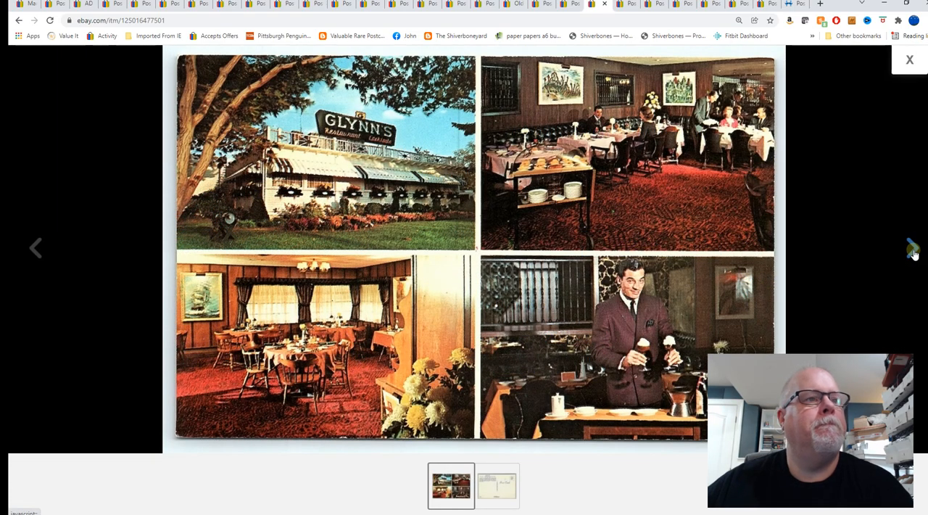
left_click(909, 59)
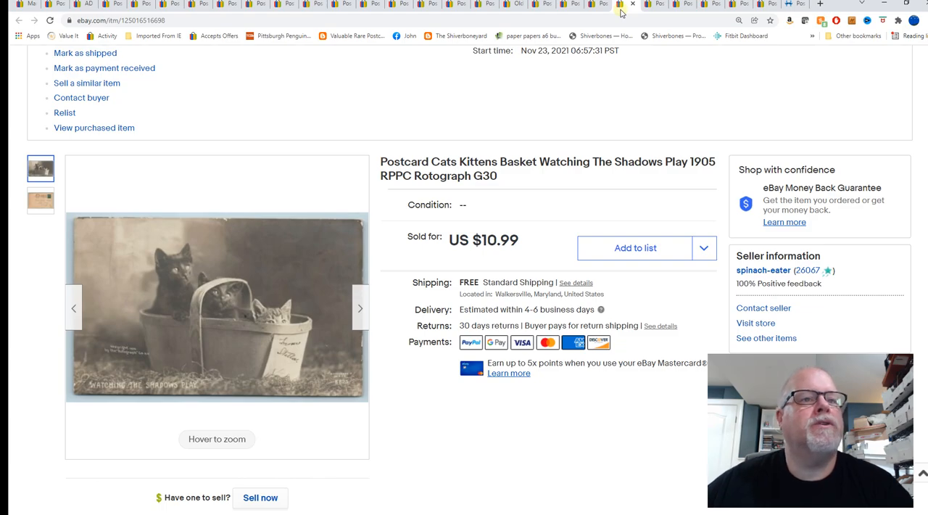
mouse_move(477, 134)
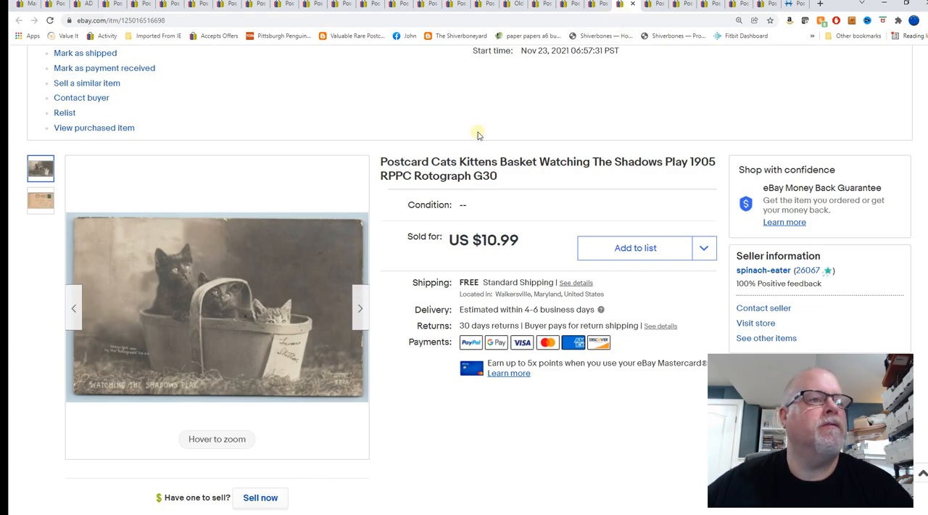
mouse_move(206, 348)
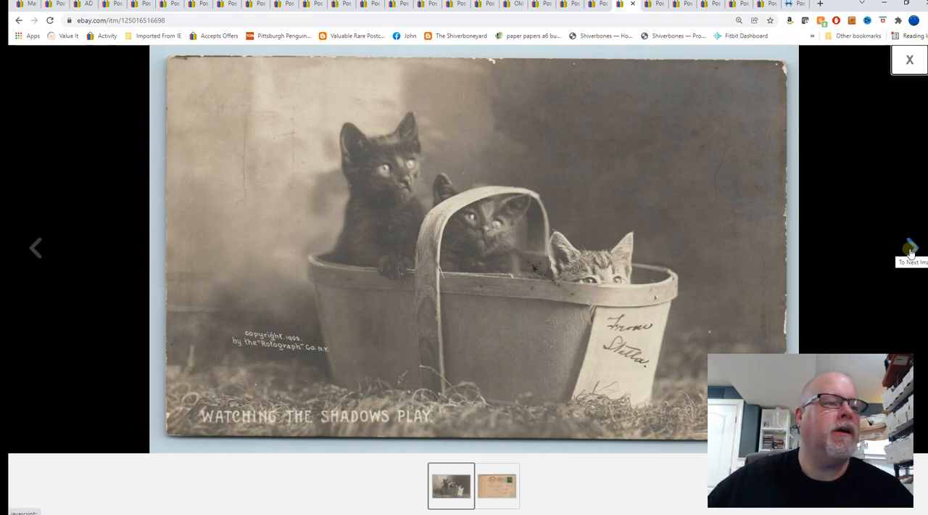
Step: View the 1905 cats-in-basket RPPC's back enlarged, then close the viewer
left_click(909, 59)
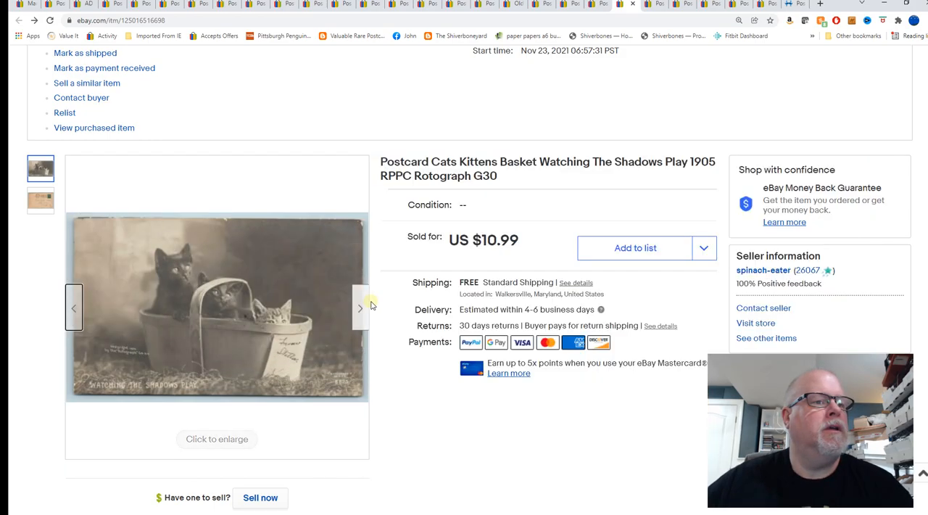
left_click(40, 201)
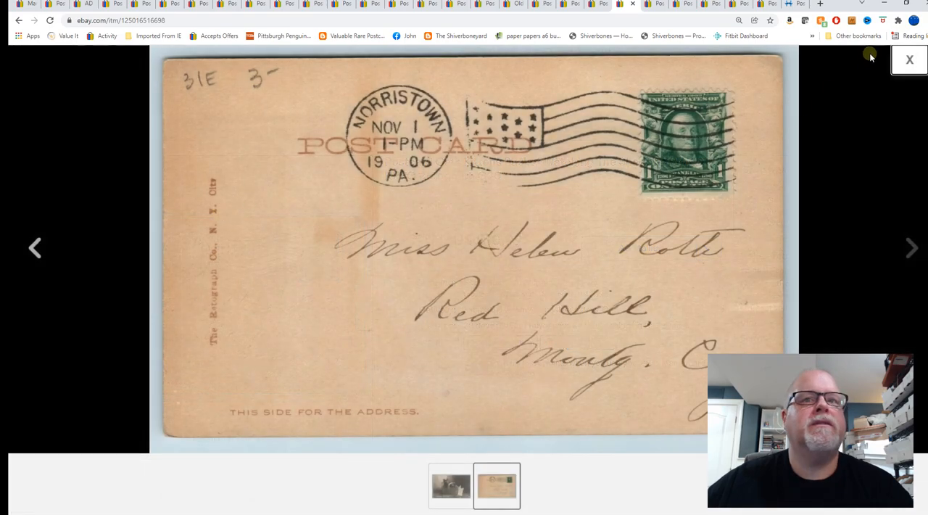
left_click(908, 59)
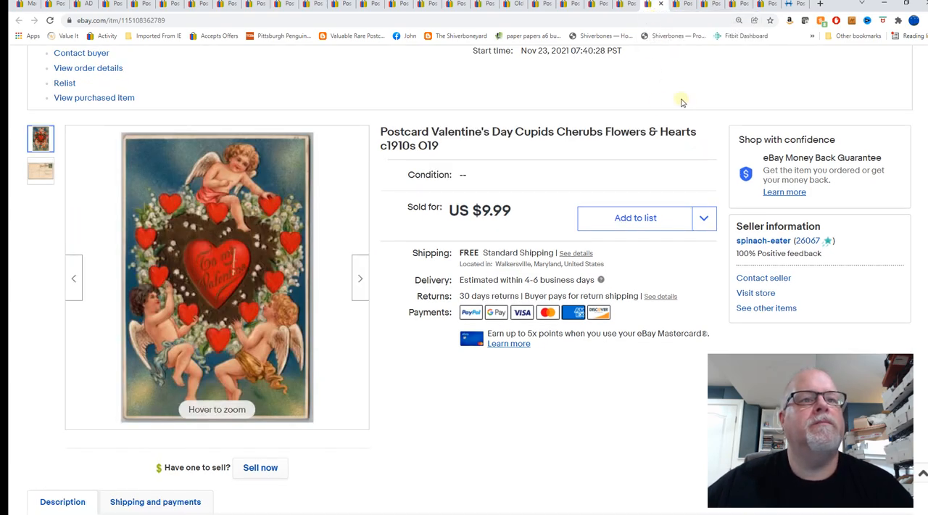
mouse_move(468, 190)
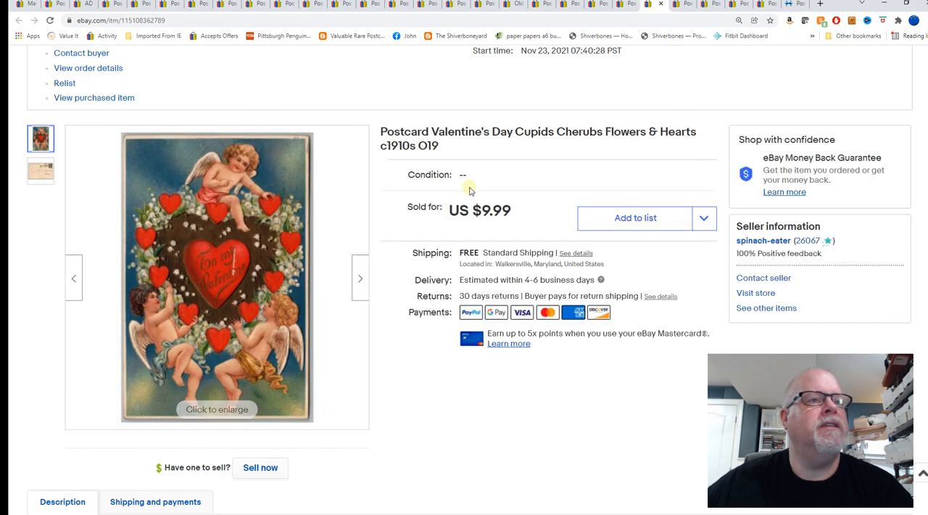
left_click(216, 277)
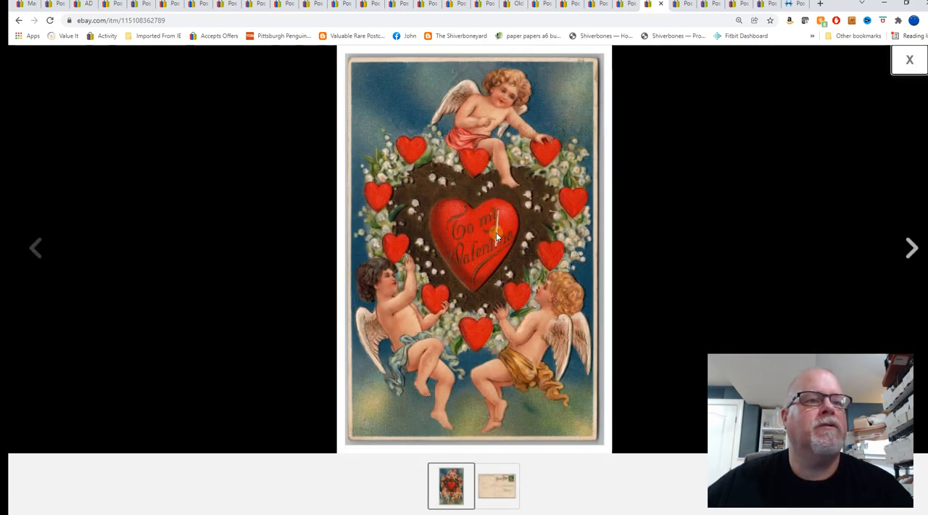
mouse_move(500, 212)
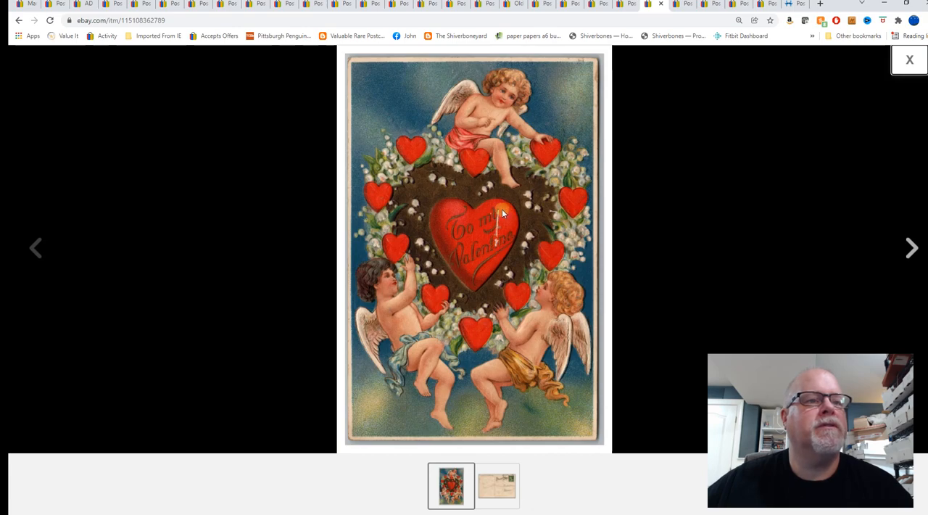
left_click(908, 59)
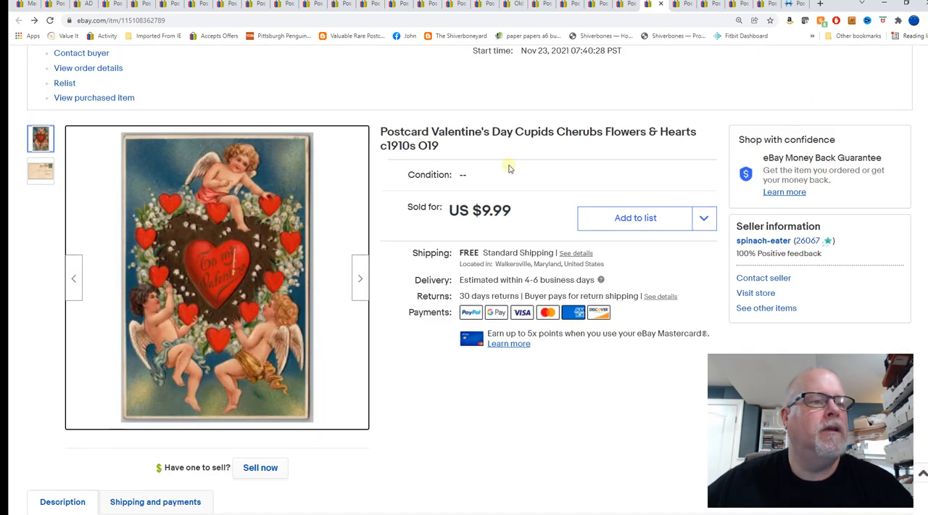
scroll("down", 3)
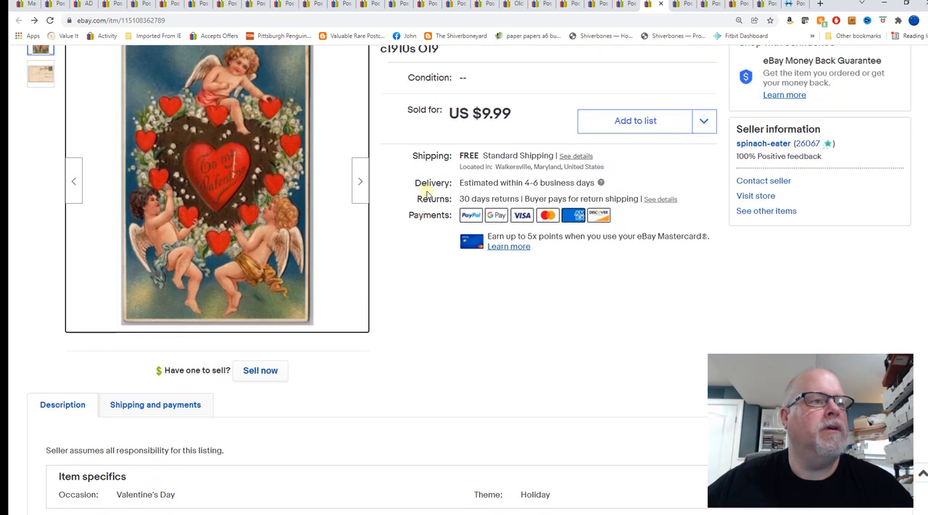
scroll("down", 3)
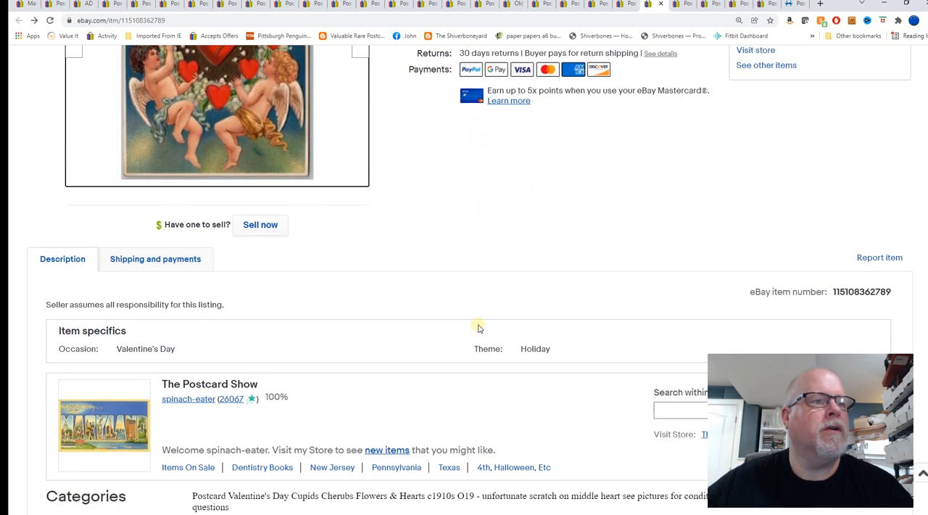
scroll("down", 3)
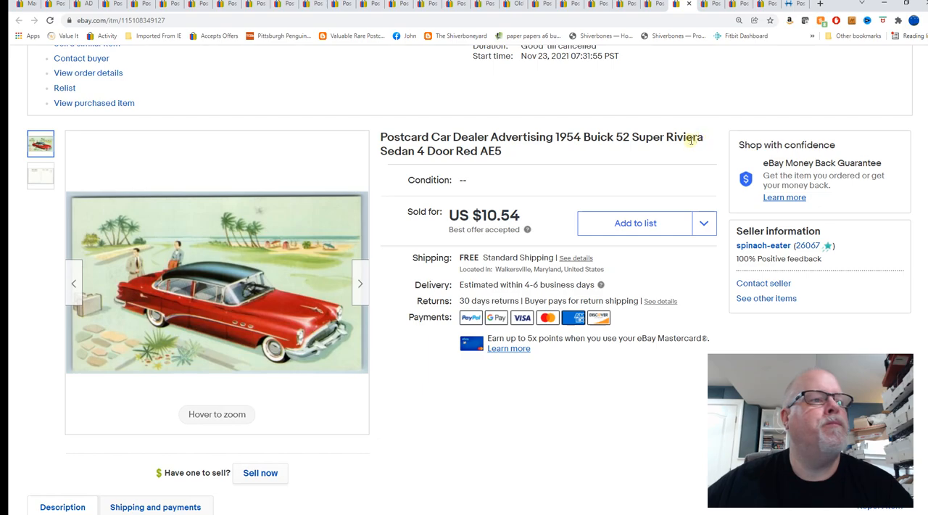
mouse_move(651, 189)
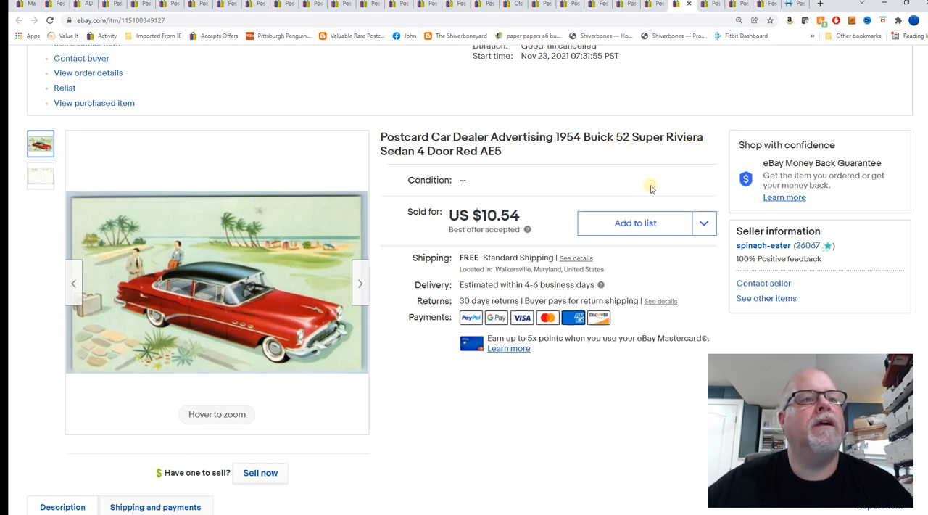
mouse_move(635, 171)
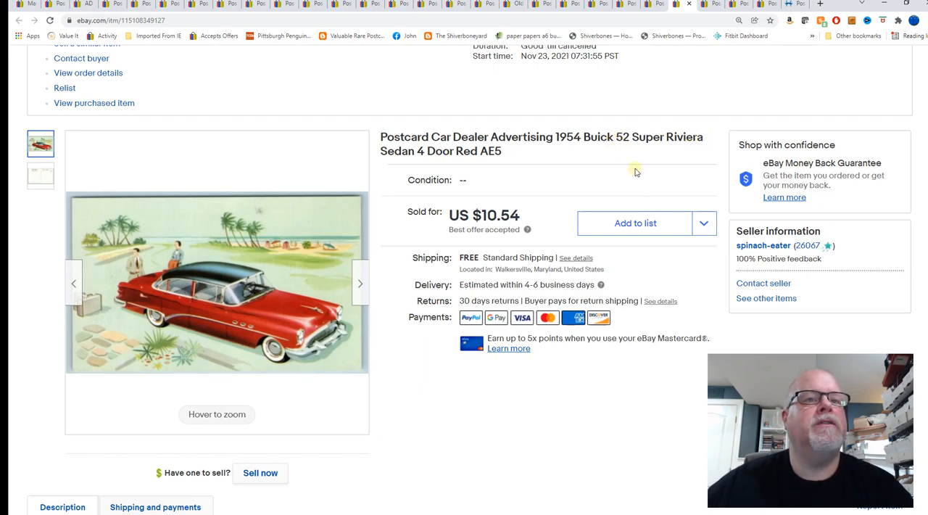
mouse_move(281, 200)
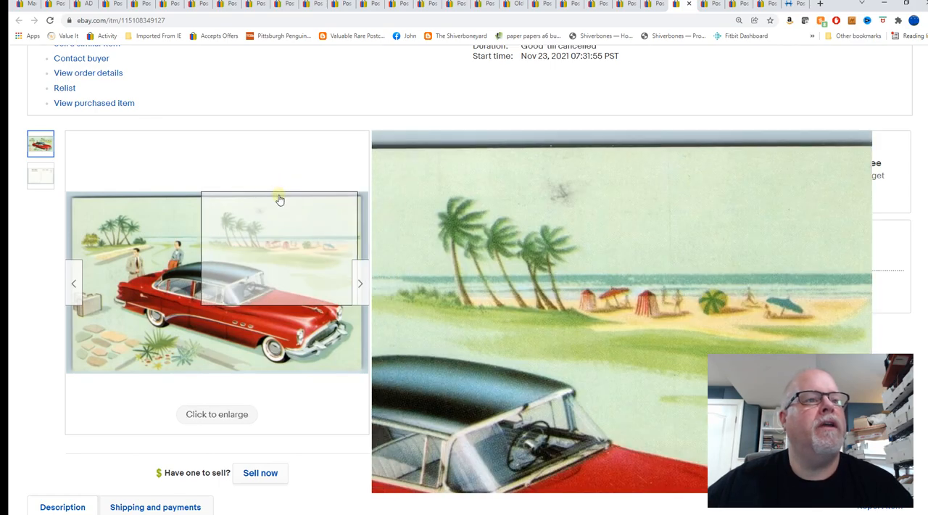
mouse_move(210, 304)
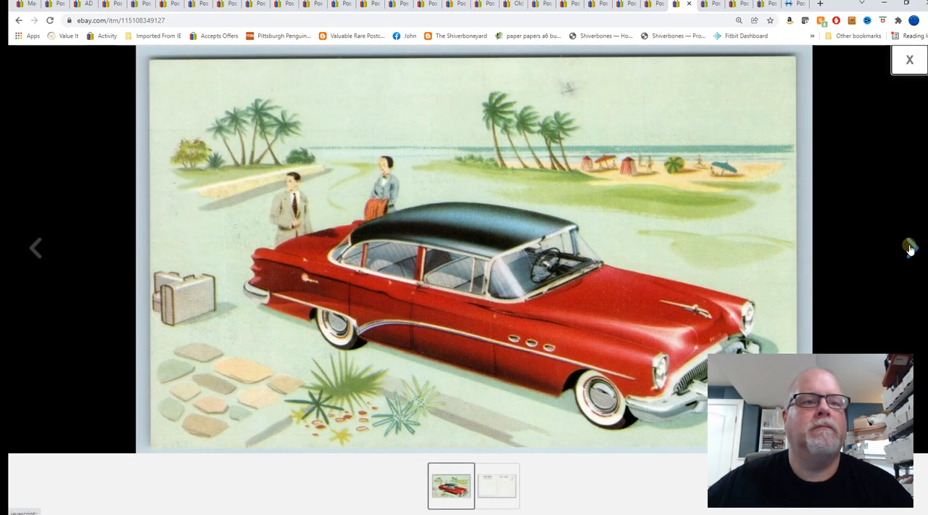
Step: View the 1954 Buick postcard's back, then enlarge the Lake Hopatcong fountain postcard
left_click(911, 247)
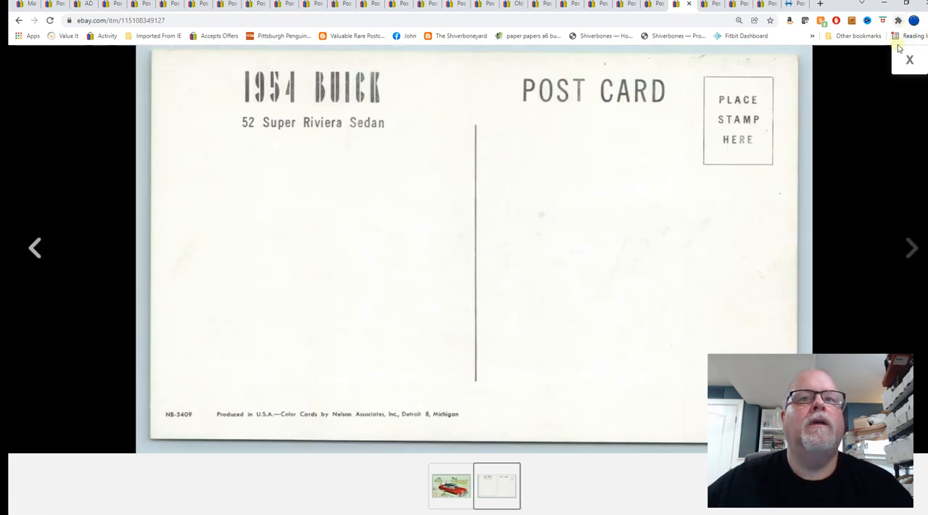
left_click(909, 59)
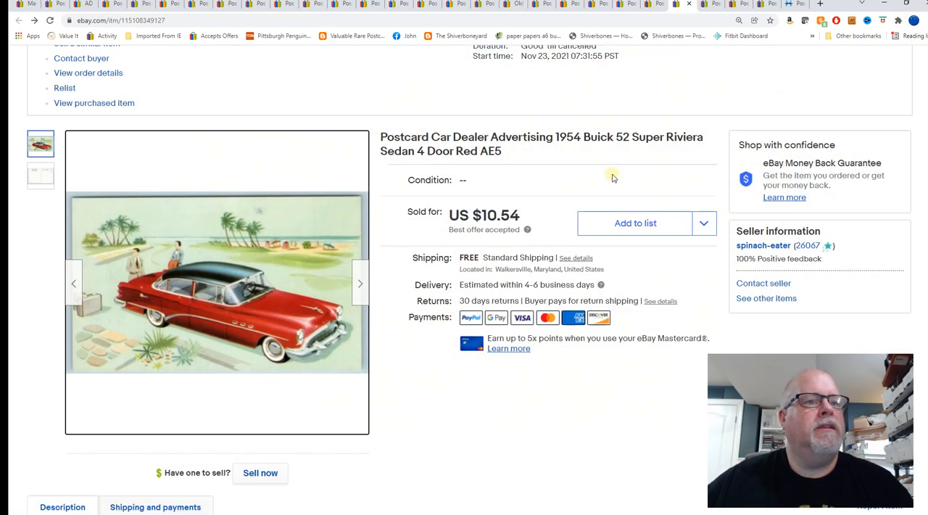
left_click(702, 4)
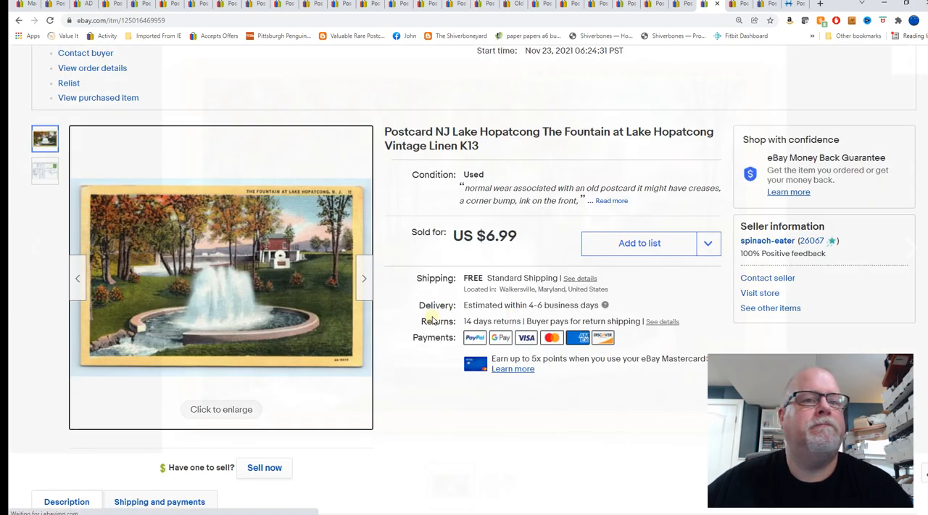
left_click(221, 277)
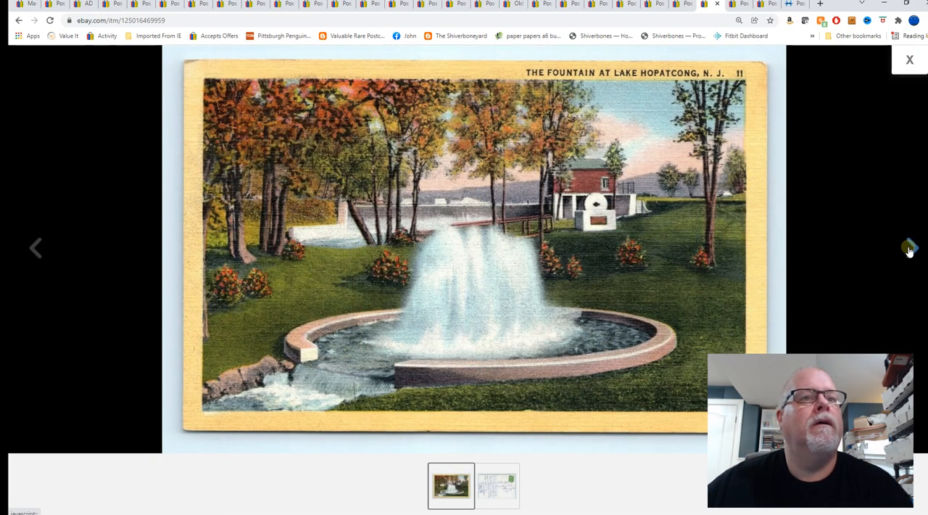
left_click(909, 60)
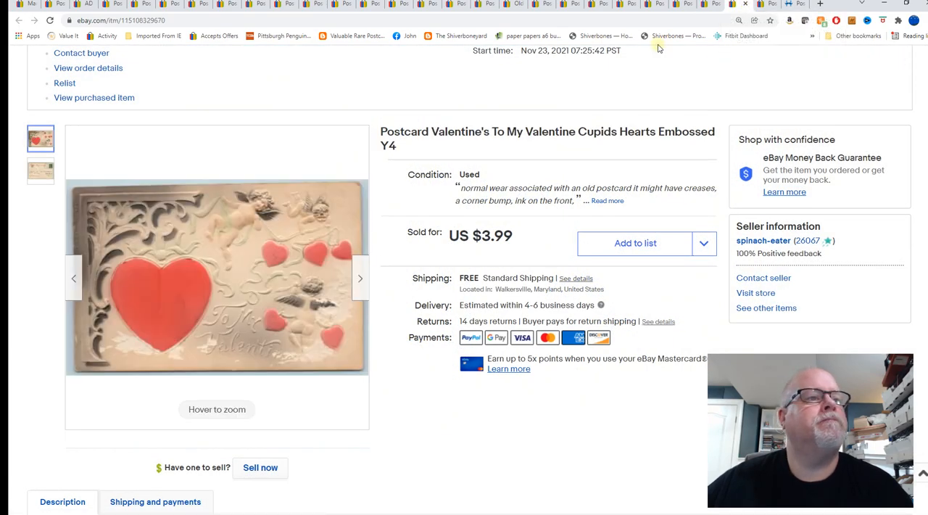
mouse_move(640, 114)
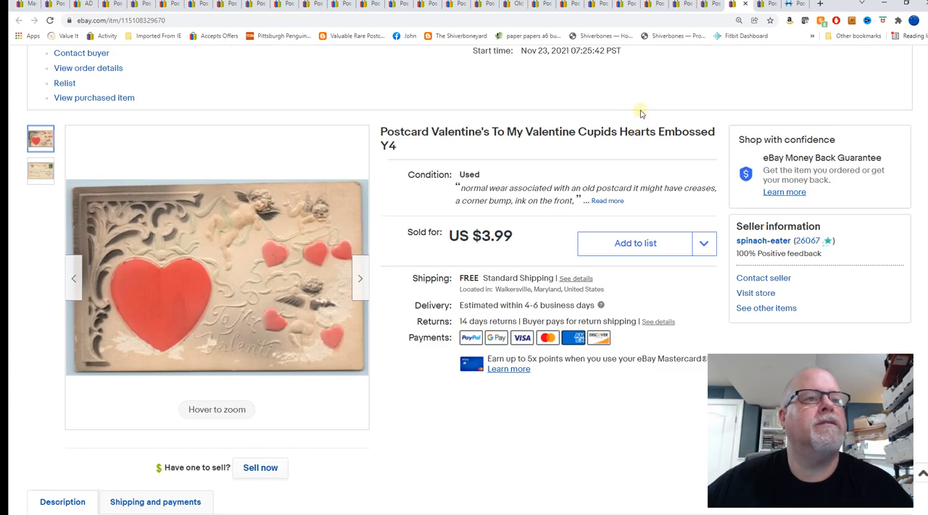
mouse_move(688, 121)
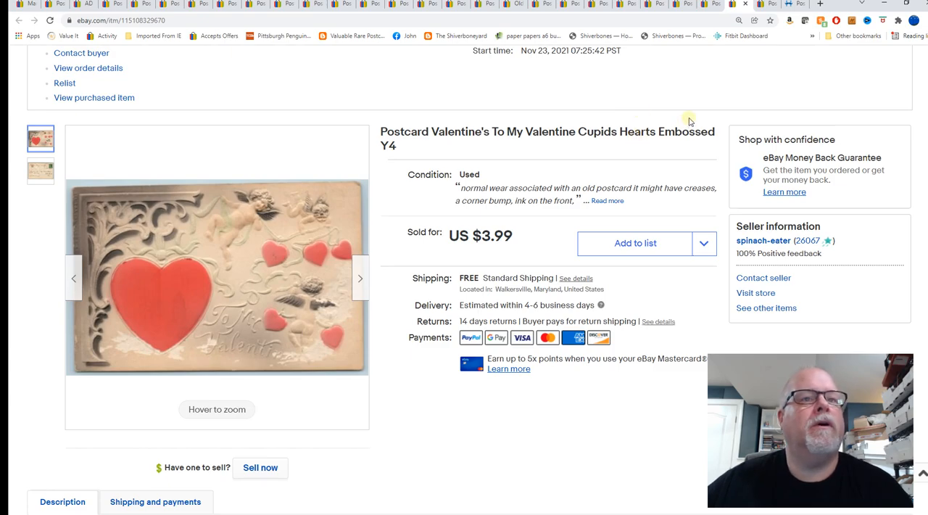
mouse_move(205, 251)
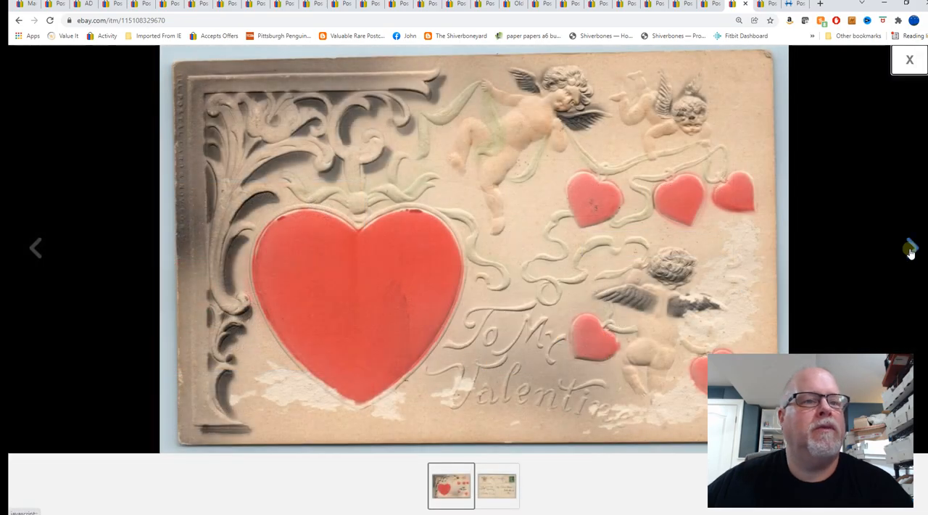
Step: View the embossed 'To My Valentine' cupids postcard's back, then close the viewer
left_click(910, 247)
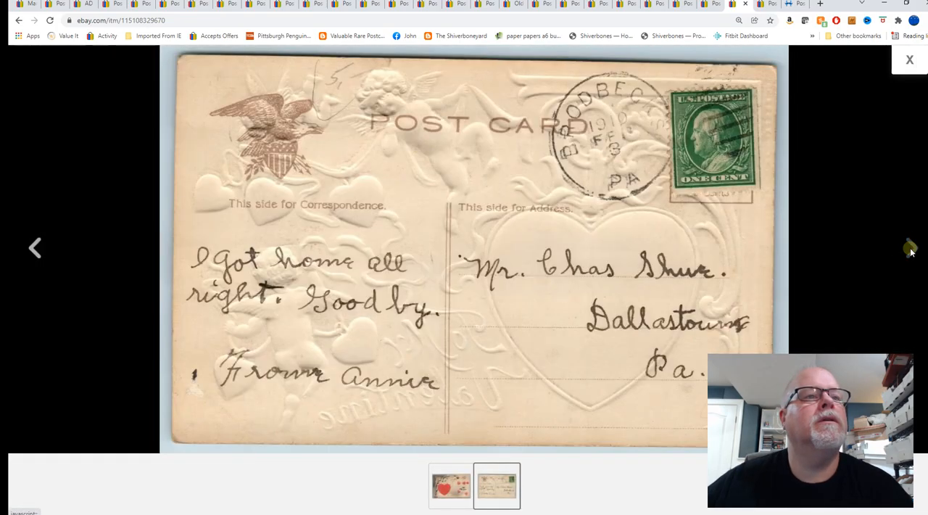
left_click(908, 59)
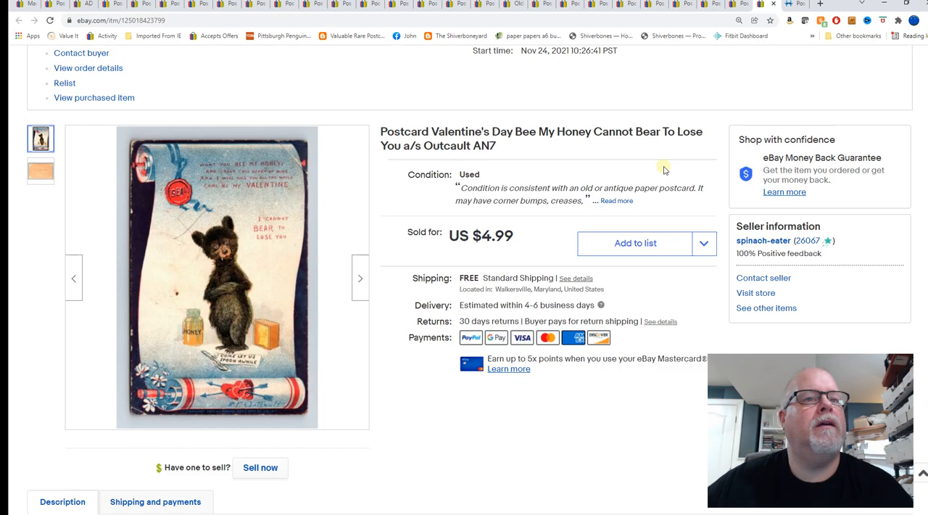
mouse_move(253, 256)
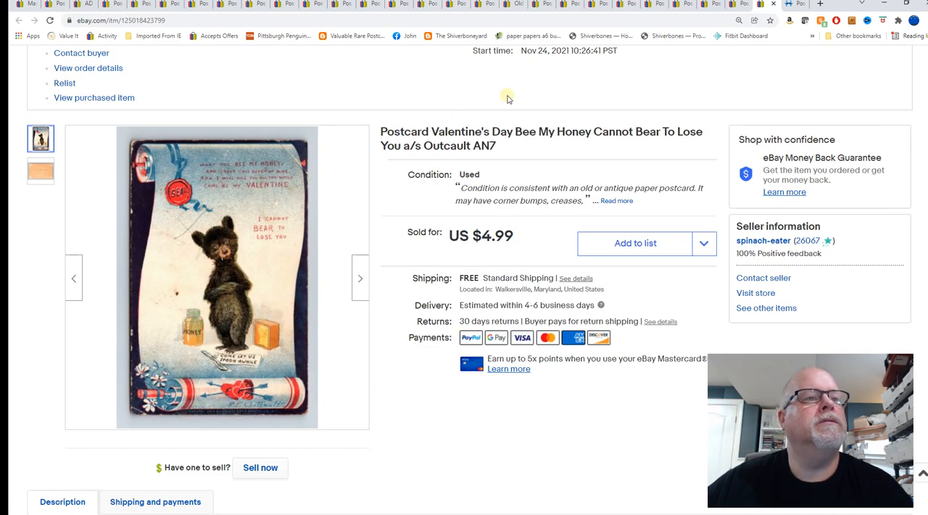
mouse_move(264, 219)
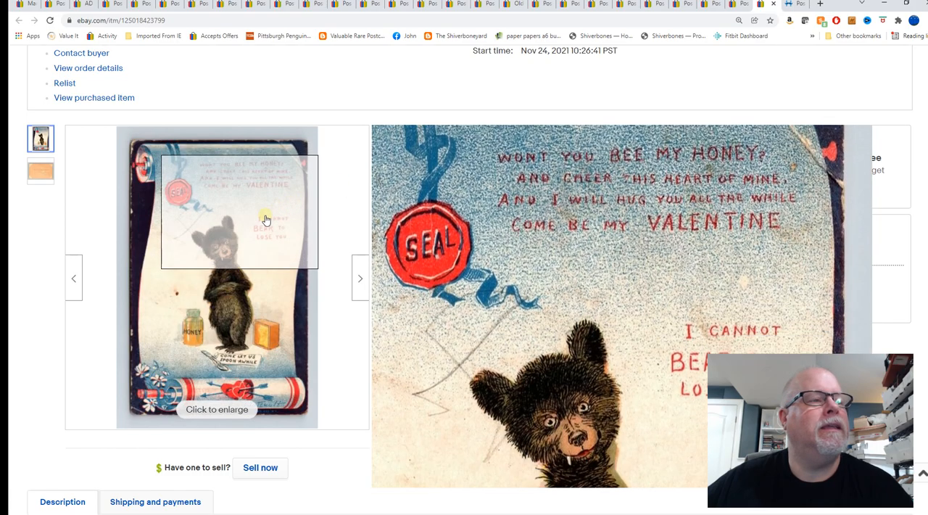
Step: Scroll through the Bee My Honey bear listing, then bring up the Greenhill Farm Cabins HipPostcard listing
scroll("down", 3)
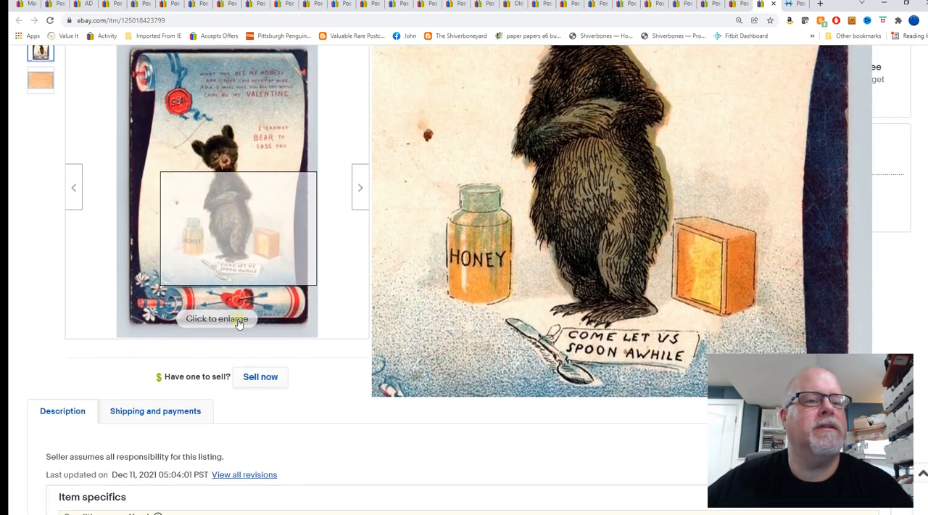
scroll("down", 3)
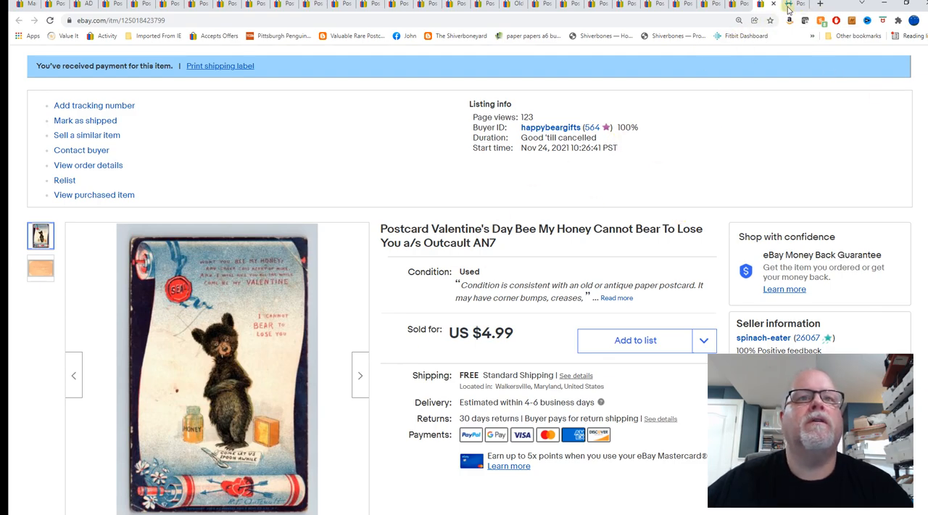
left_click(795, 4)
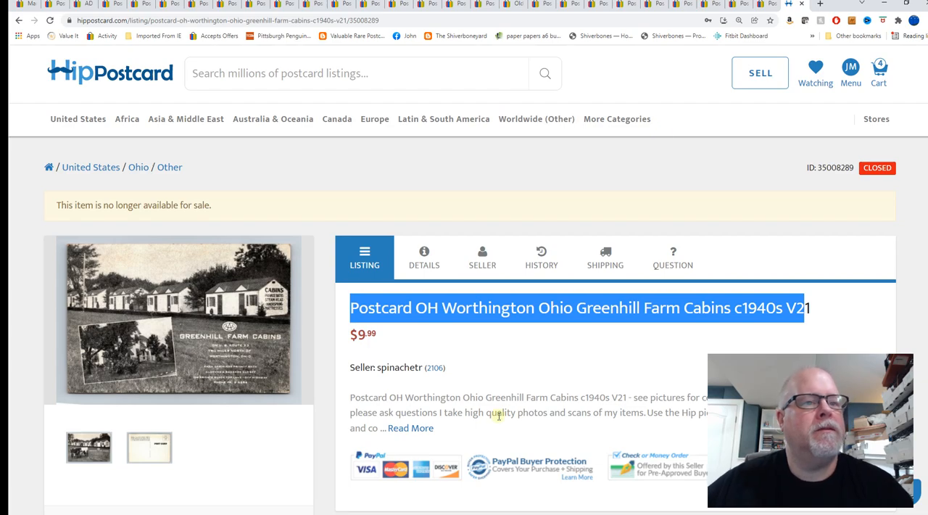
mouse_move(525, 331)
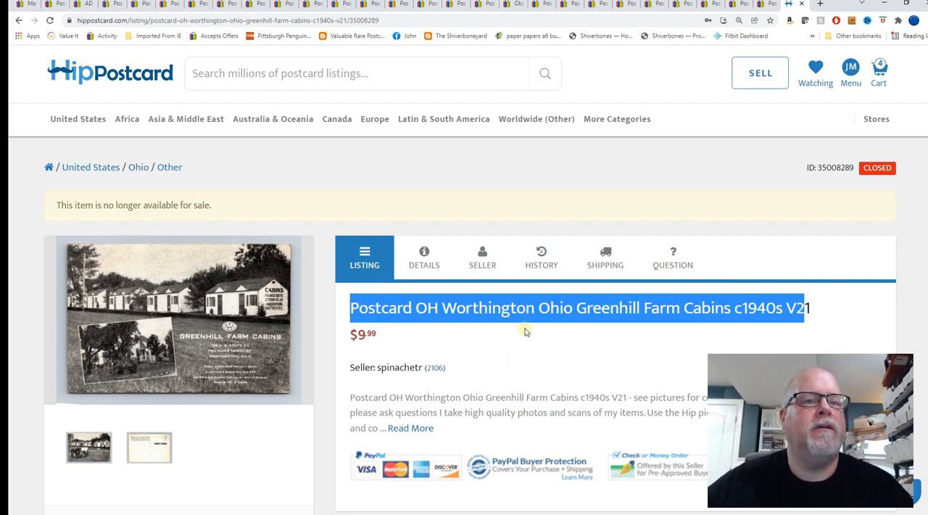
Step: Enlarge the Greenhill Farm Cabins postcard image on HipPostcard and advance to the next image
left_click(177, 319)
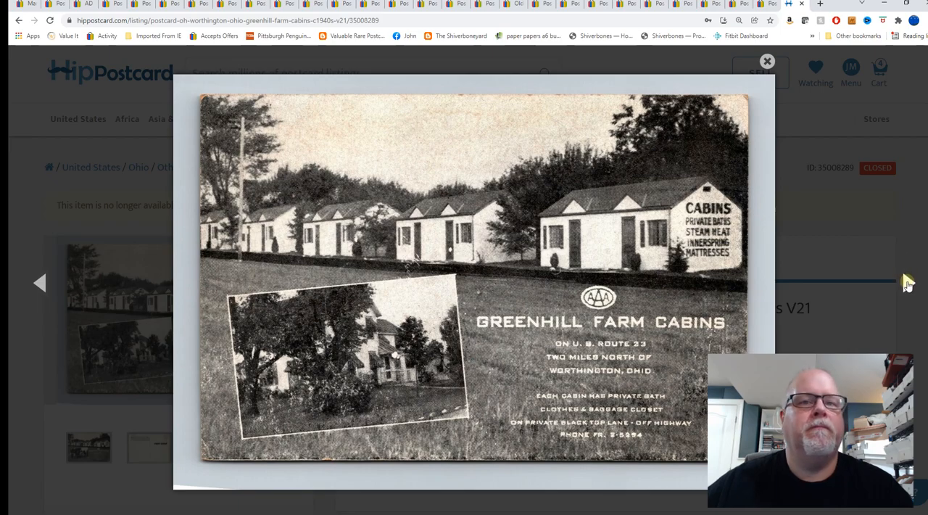
left_click(766, 61)
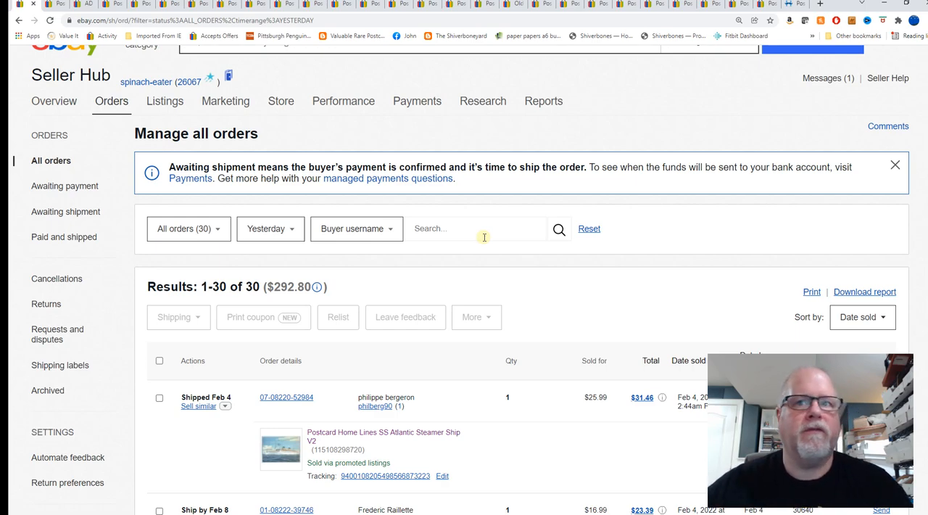
mouse_move(484, 207)
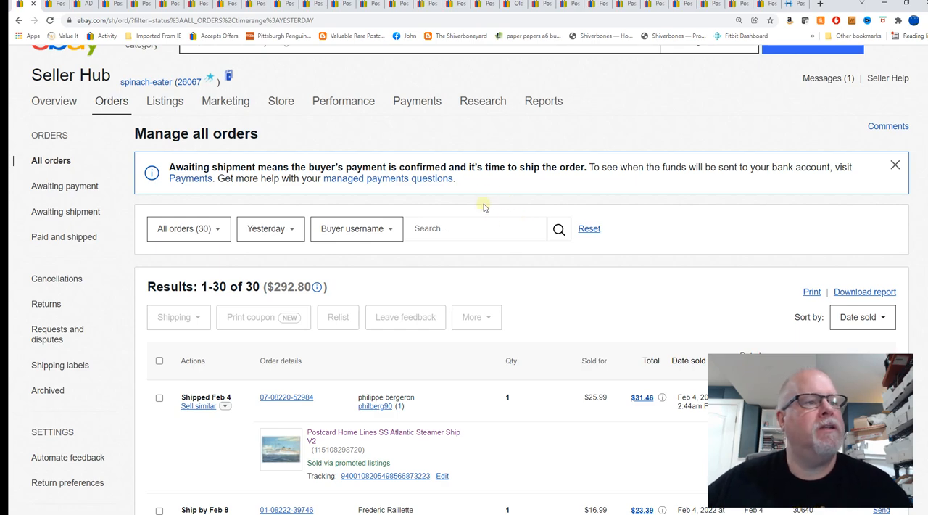